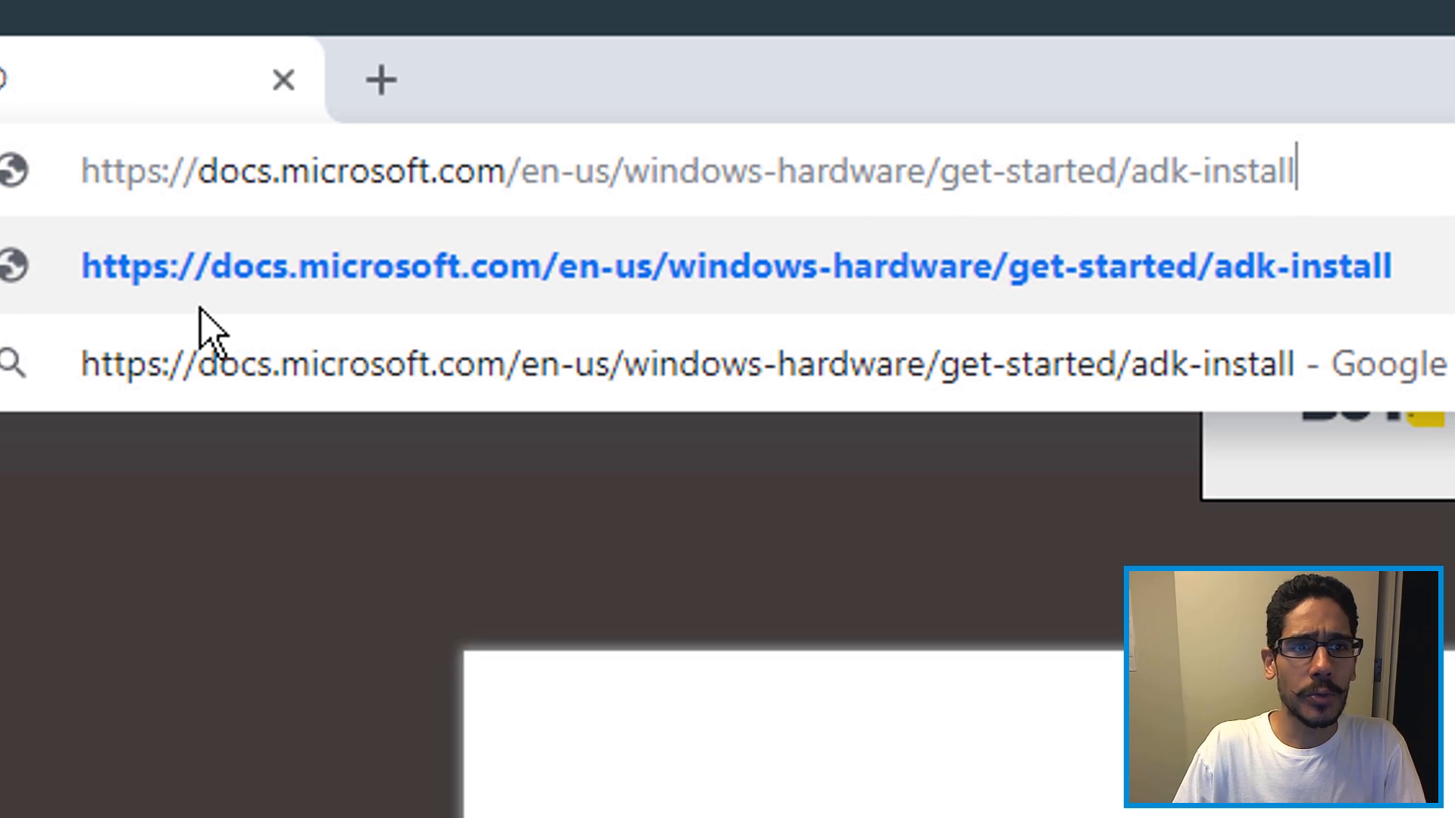
{"action": "mouse_move", "coordinate": [1016, 315]}
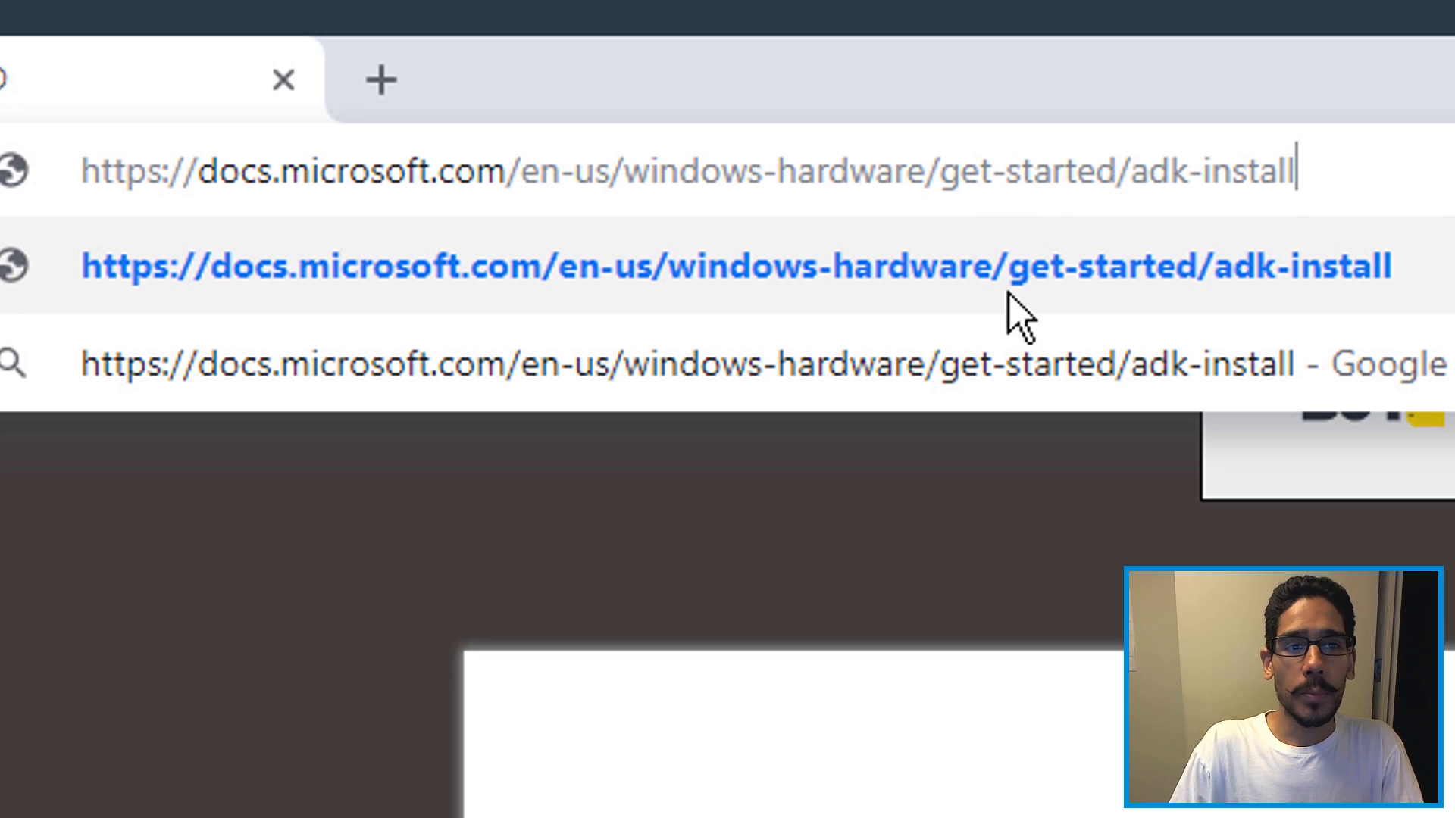
{"action": "mouse_move", "coordinate": [293, 302]}
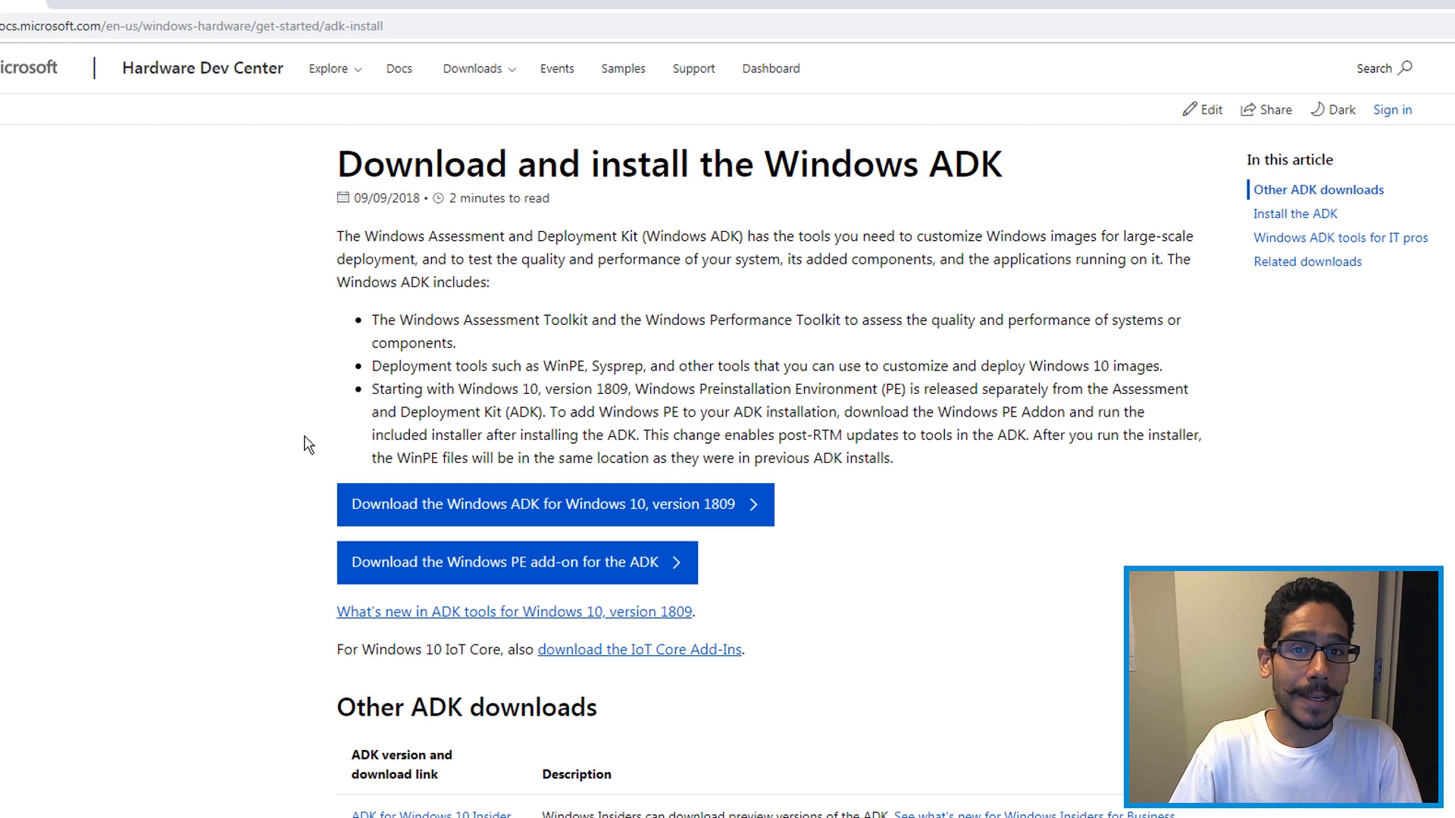
Scroll down the ADK install page to the version 1809 and WinPE add-on download links.
{"action": "scroll", "scroll_direction": "down", "scroll_amount": 3}
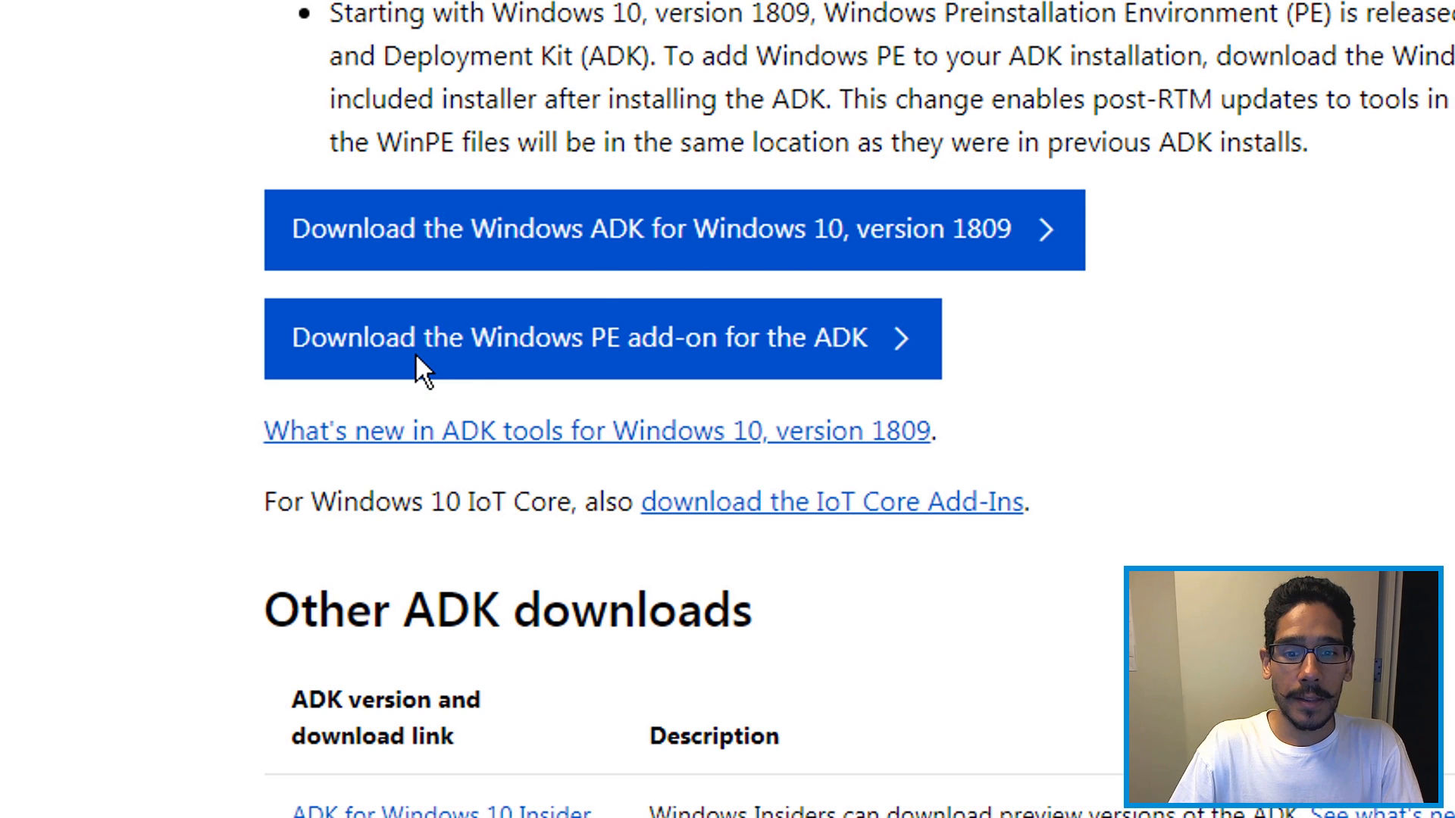
{"action": "mouse_move", "coordinate": [694, 363]}
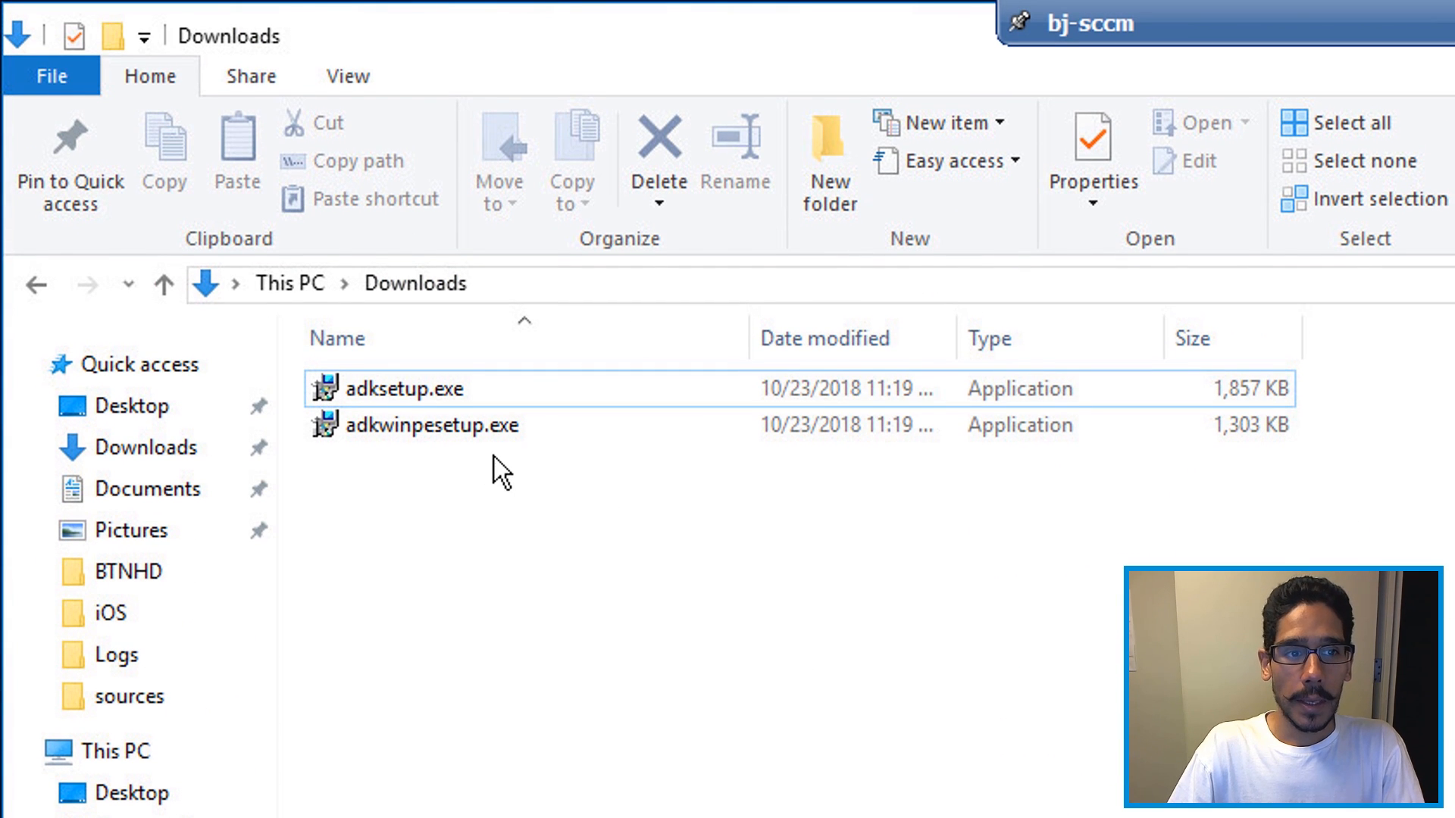
{"action": "mouse_move", "coordinate": [498, 410]}
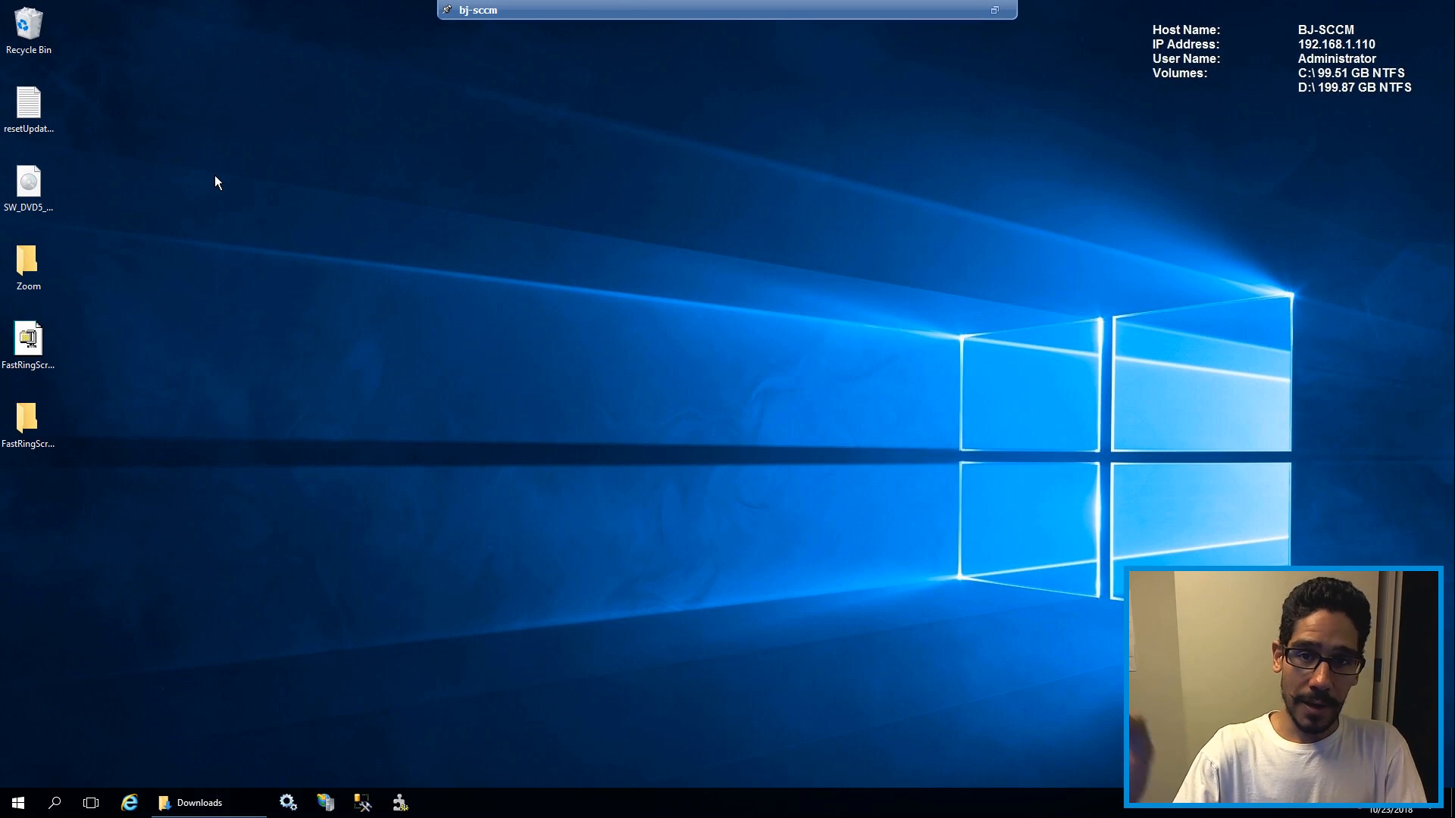
Reach Programs and Features via the Start menu, listing the existing ADK 10.1.17134.1.
{"action": "right_click", "coordinate": [17, 802]}
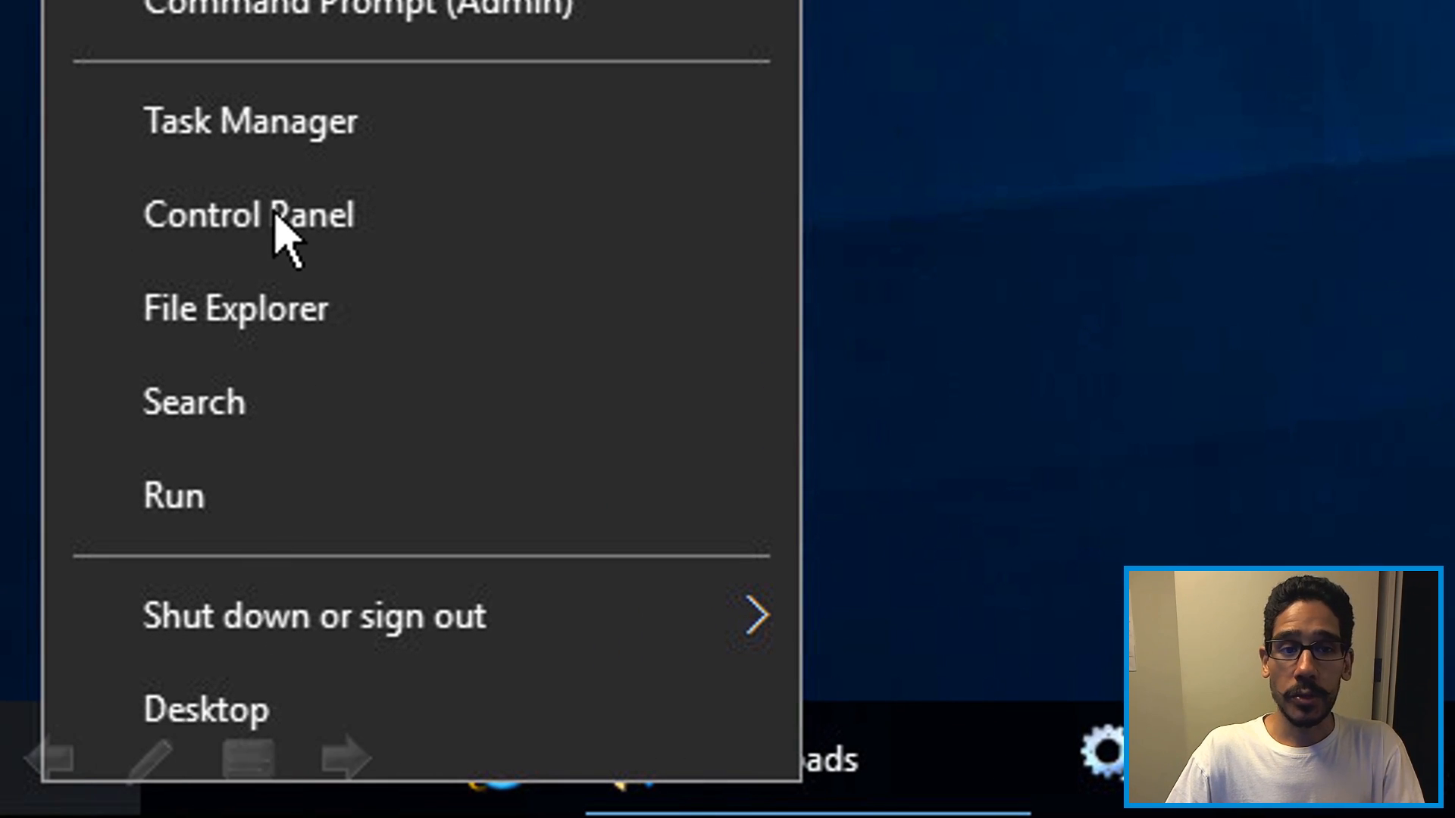
{"action": "left_click", "coordinate": [249, 213]}
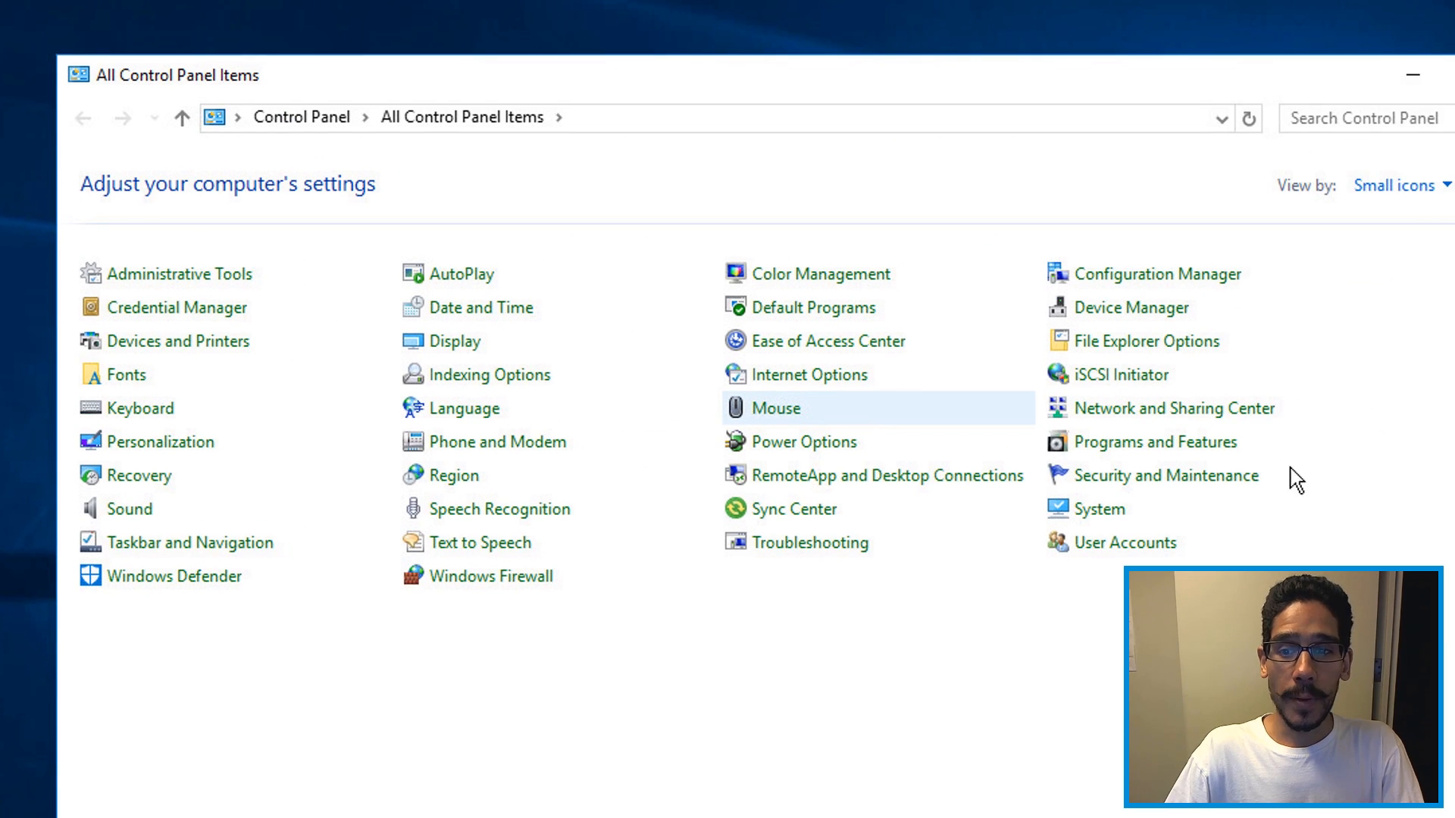
{"action": "left_click", "coordinate": [1157, 441]}
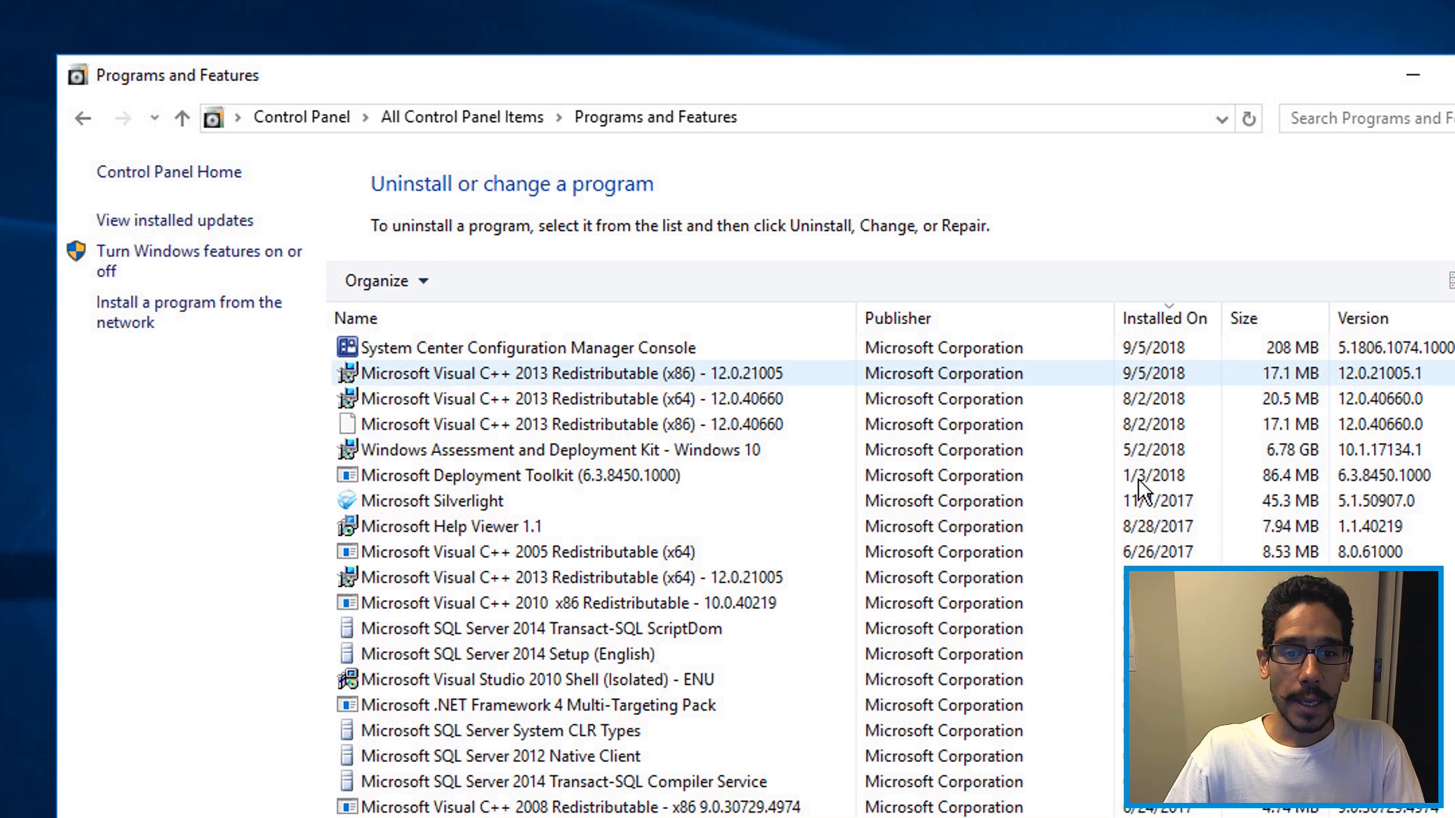
{"action": "mouse_move", "coordinate": [406, 482]}
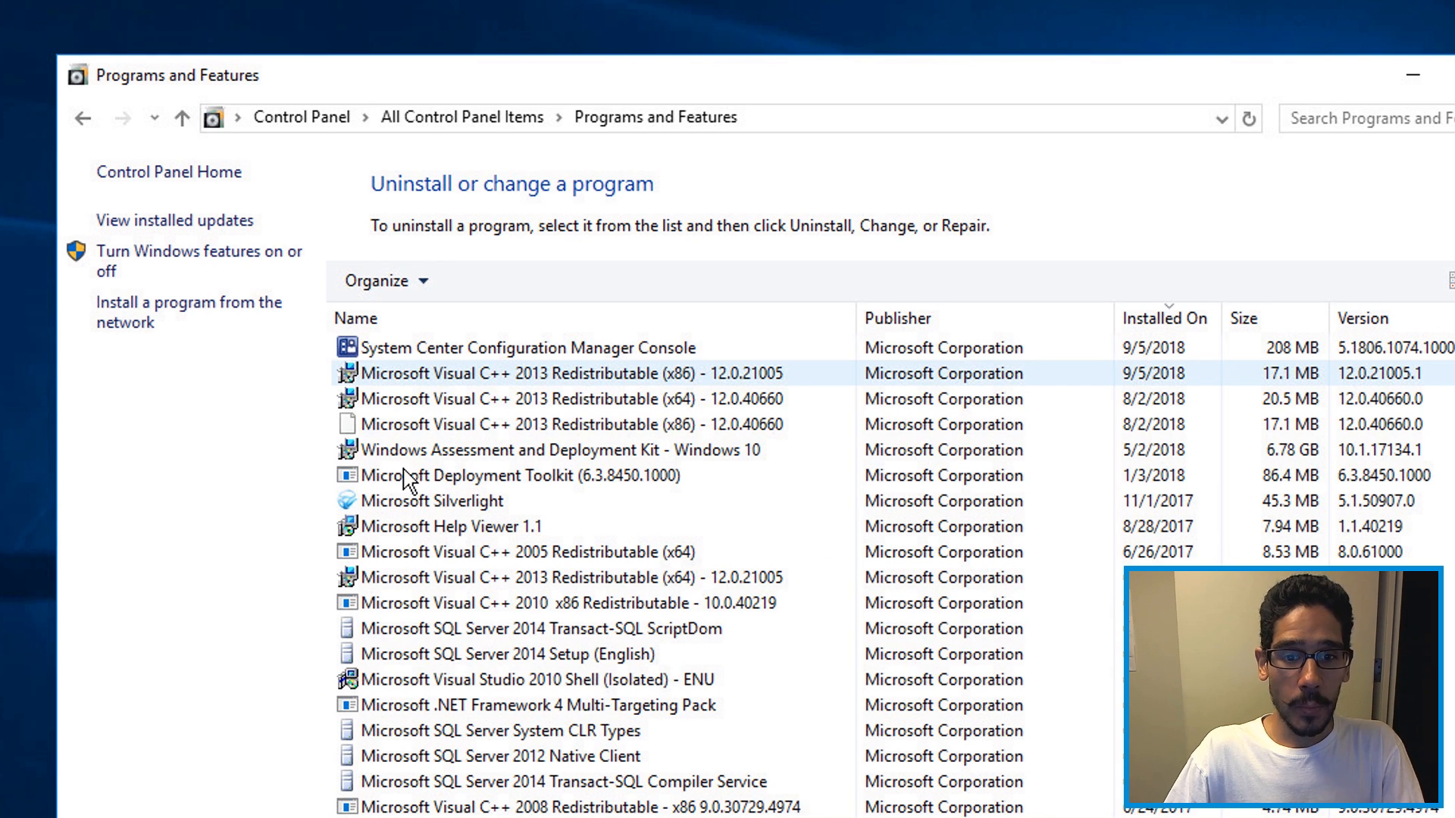
{"action": "mouse_move", "coordinate": [1391, 469]}
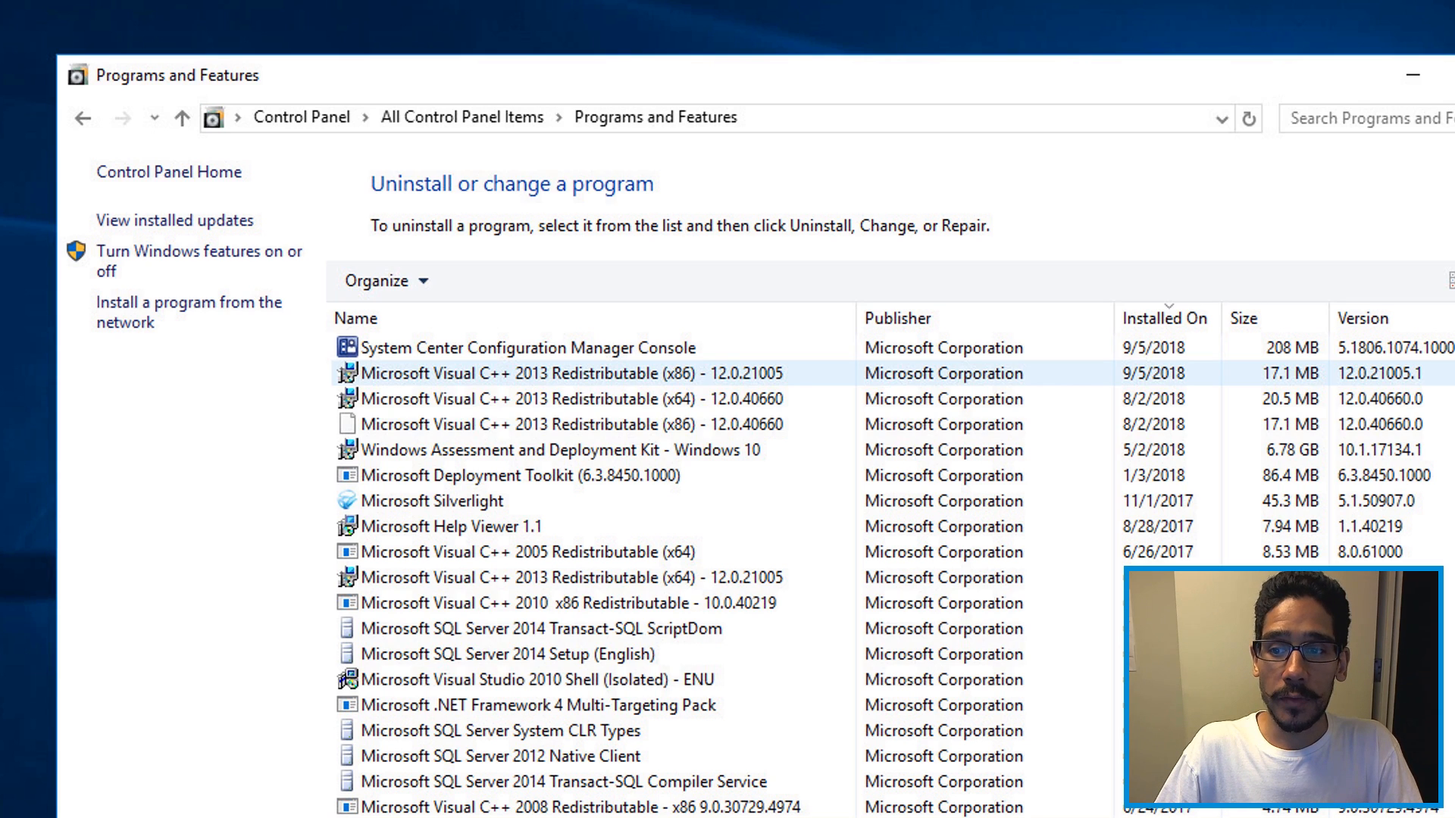
{"action": "mouse_move", "coordinate": [1407, 469]}
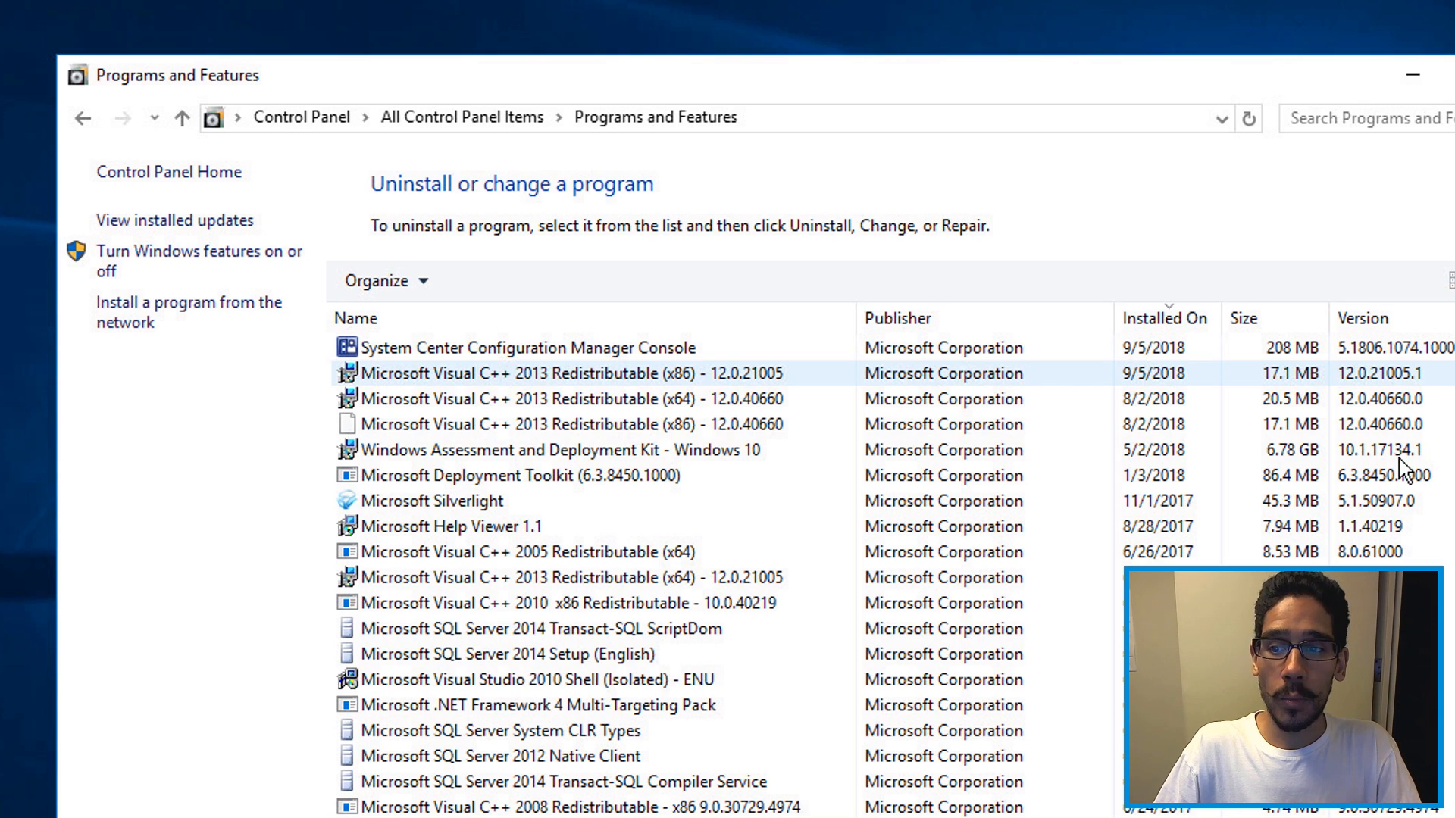
{"action": "mouse_move", "coordinate": [664, 474]}
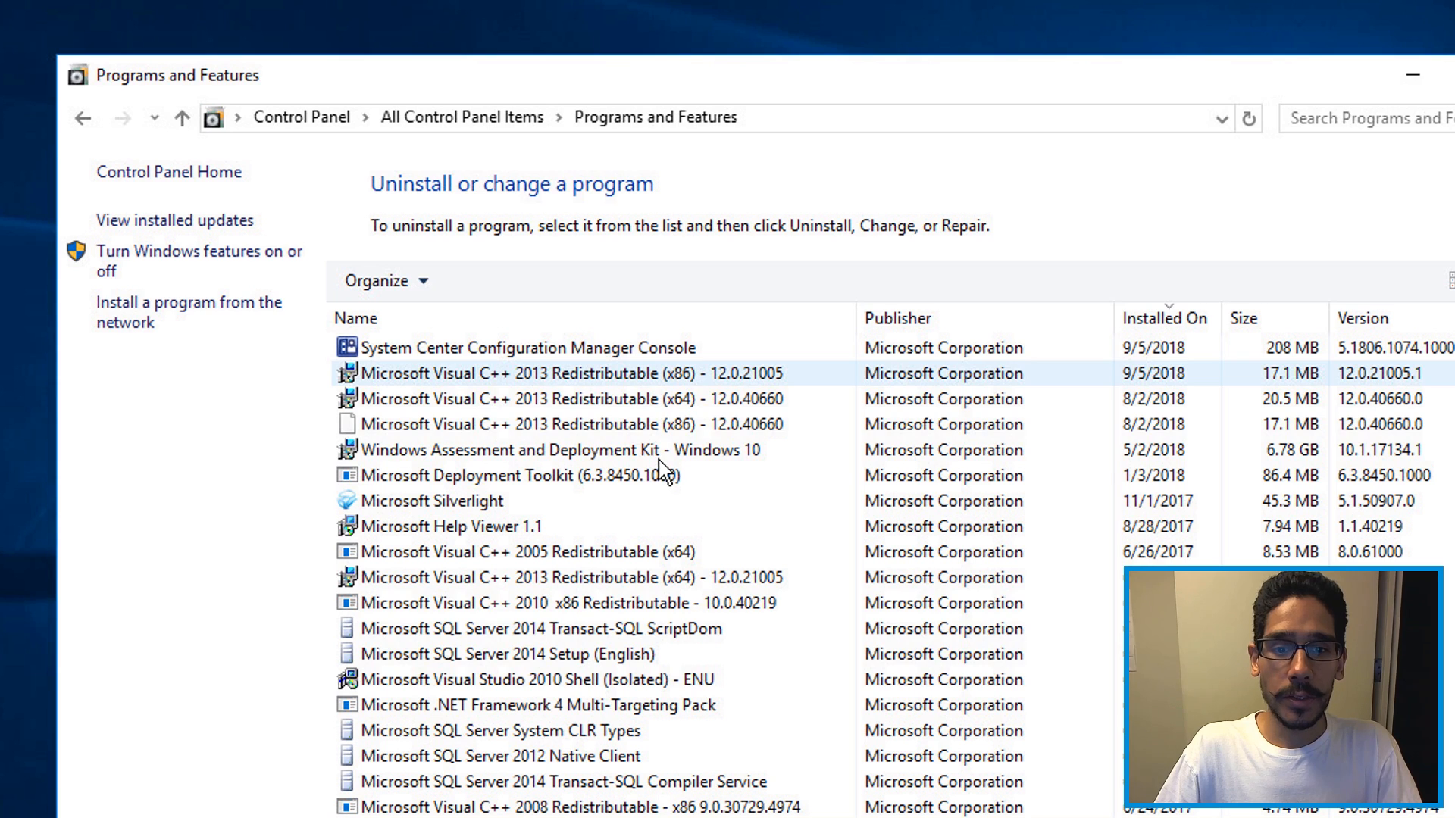
Uninstall the old Windows Assessment and Deployment Kit 10.1.17134.1 and confirm its removal.
{"action": "left_click", "coordinate": [556, 451]}
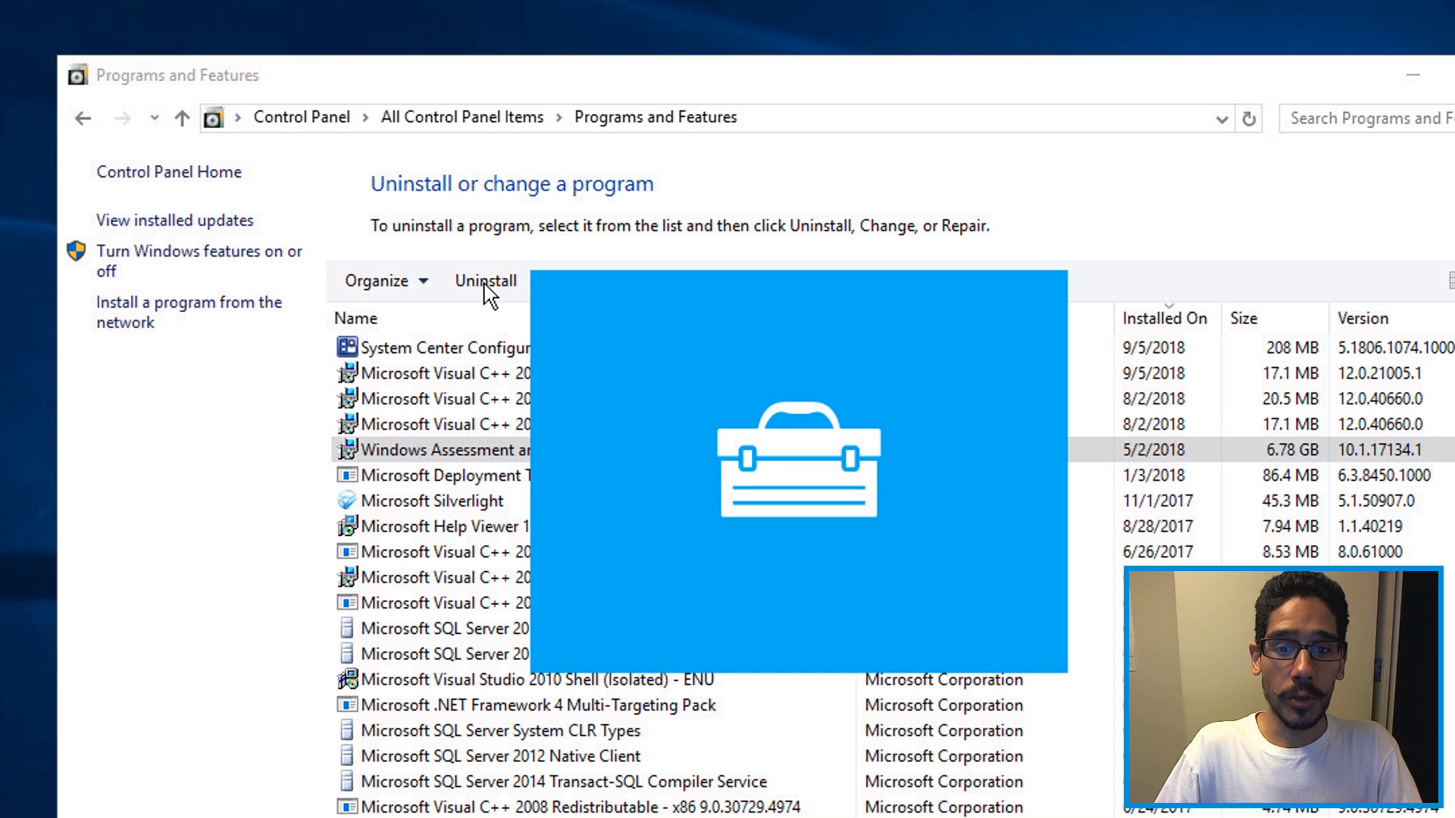
{"action": "left_click", "coordinate": [485, 282]}
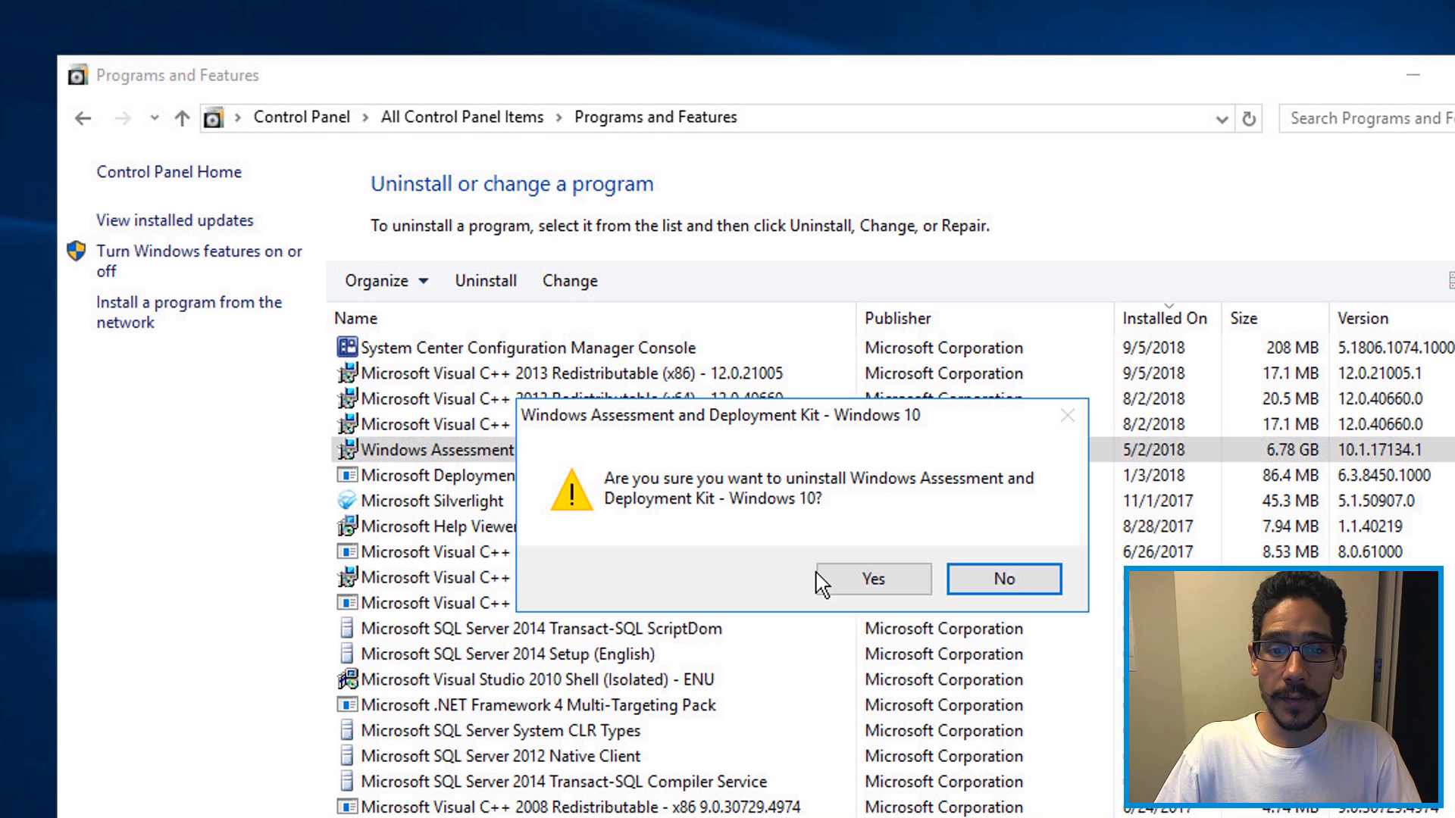
{"action": "left_click", "coordinate": [870, 578]}
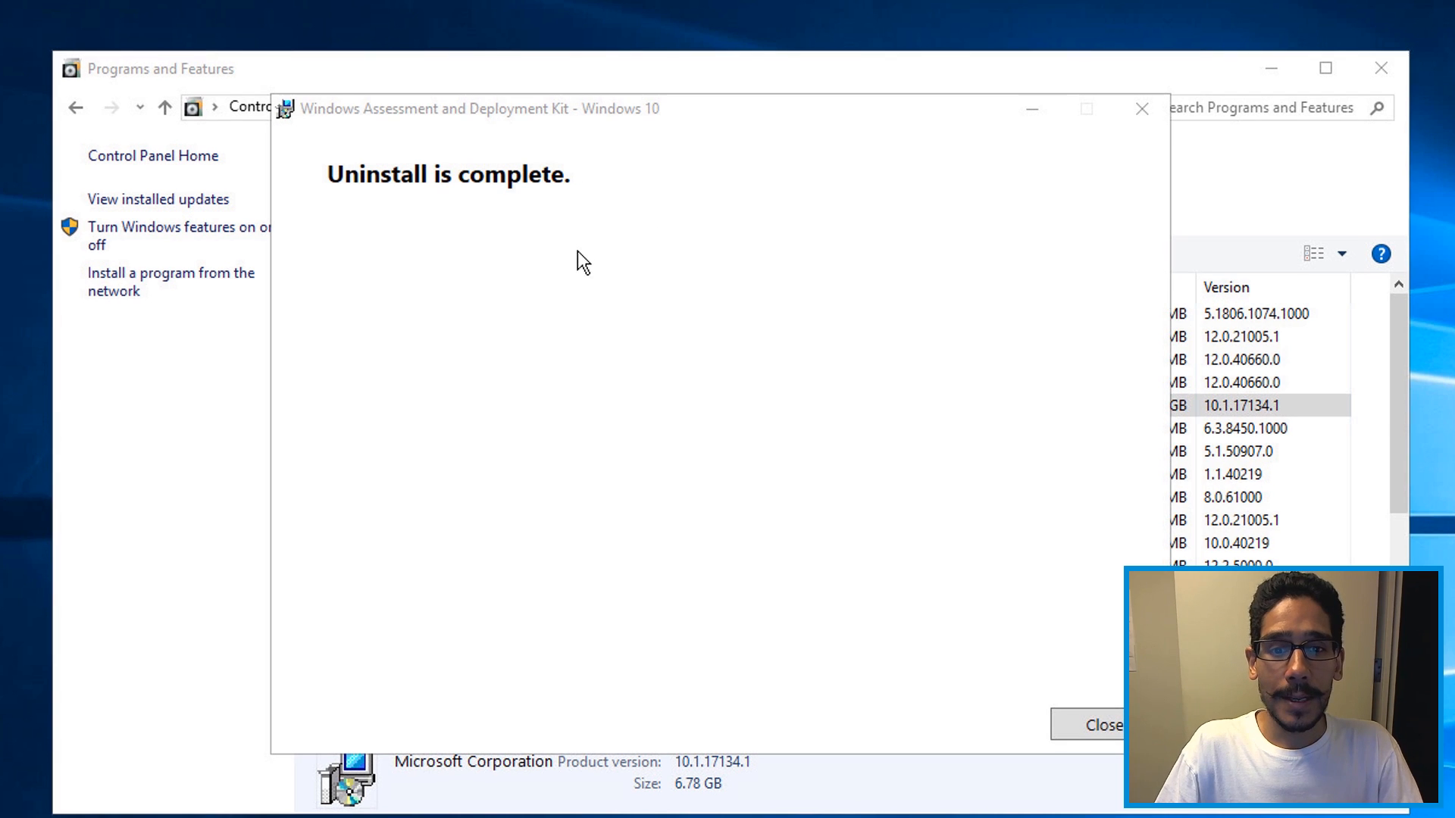
{"action": "left_click", "coordinate": [1097, 724]}
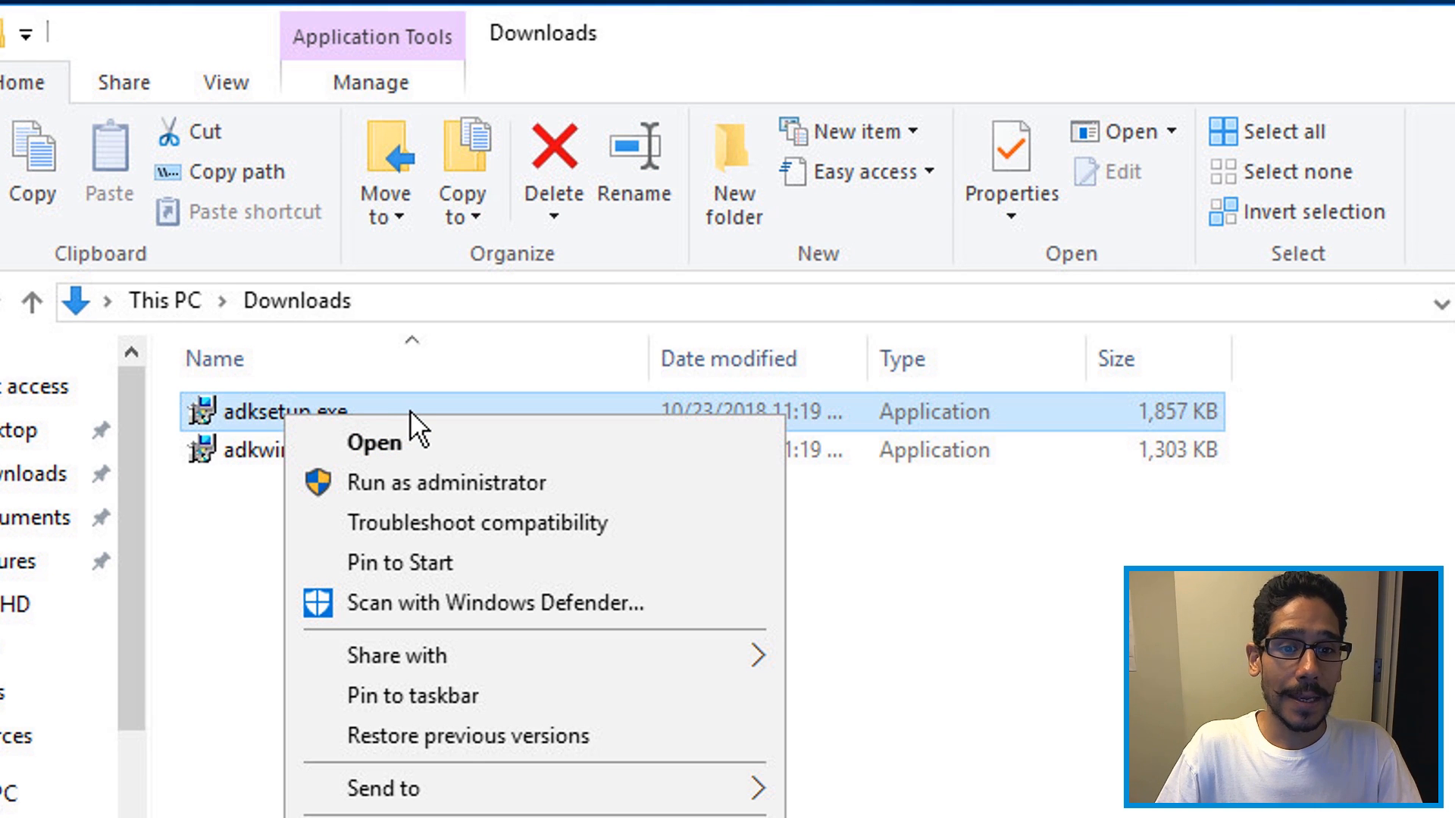
Run adksetup.exe, keep the default location and features, accept the license and begin installing.
{"action": "left_click", "coordinate": [375, 443]}
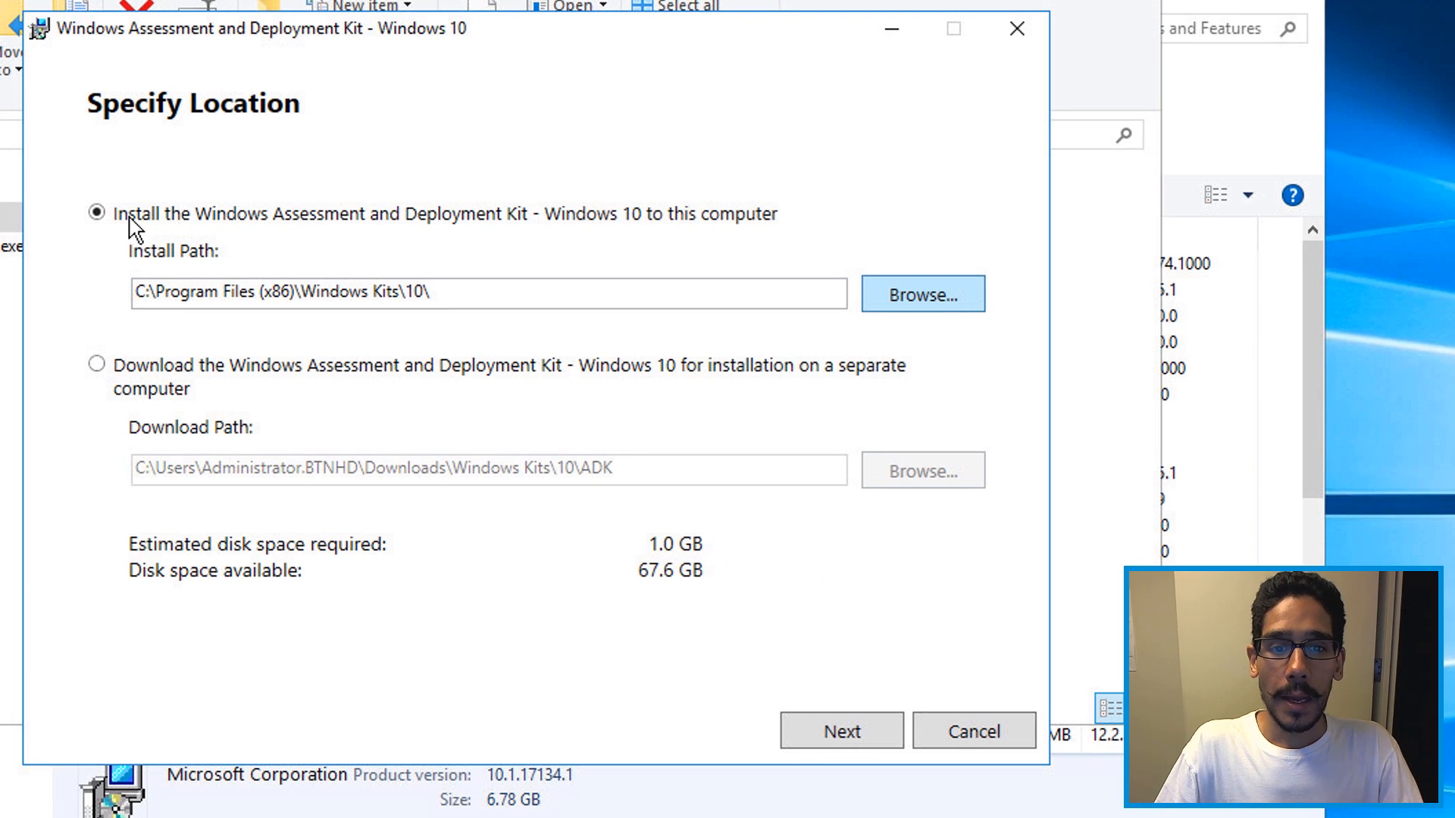
{"action": "left_click", "coordinate": [840, 730]}
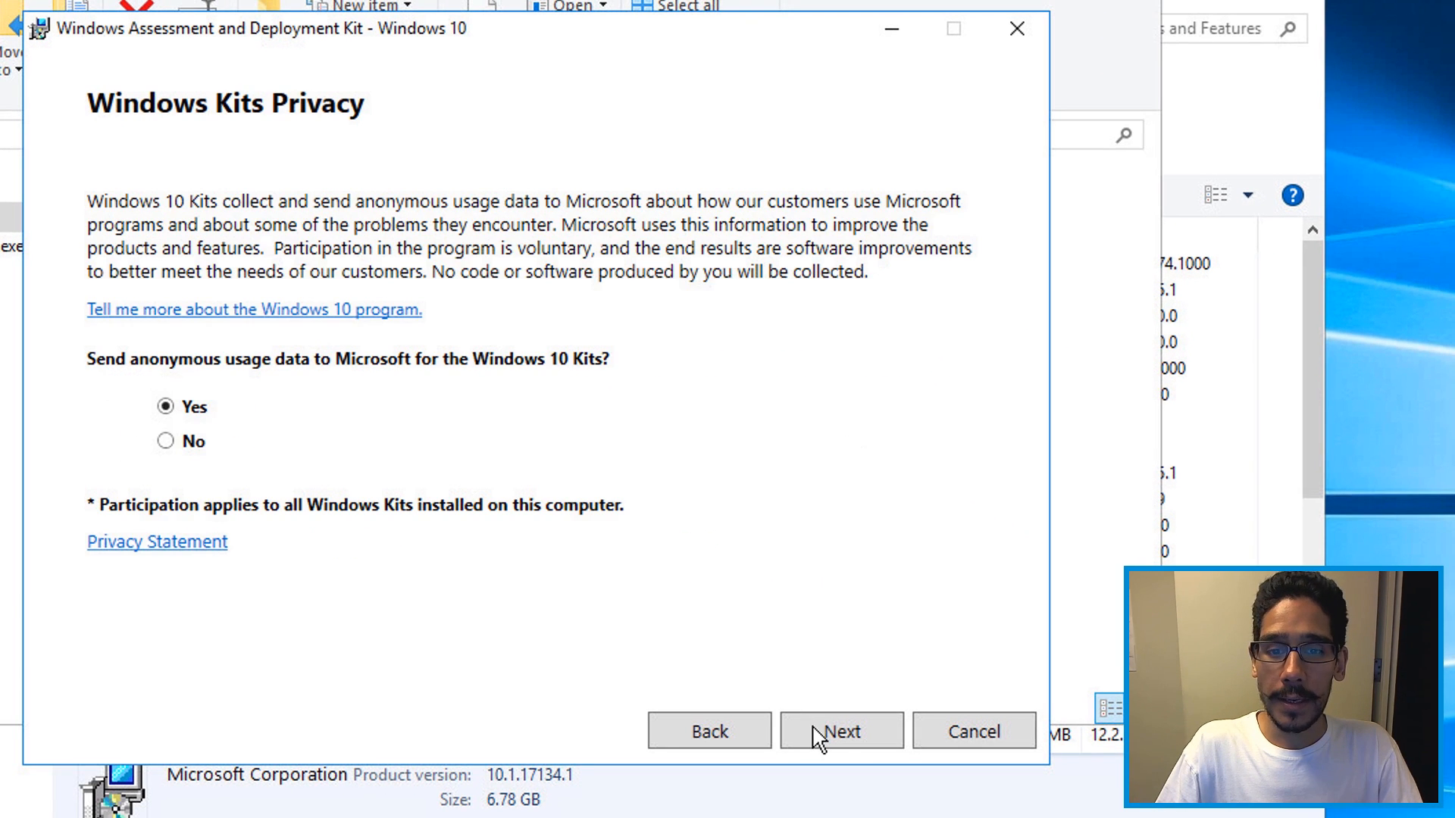
{"action": "mouse_move", "coordinate": [231, 464]}
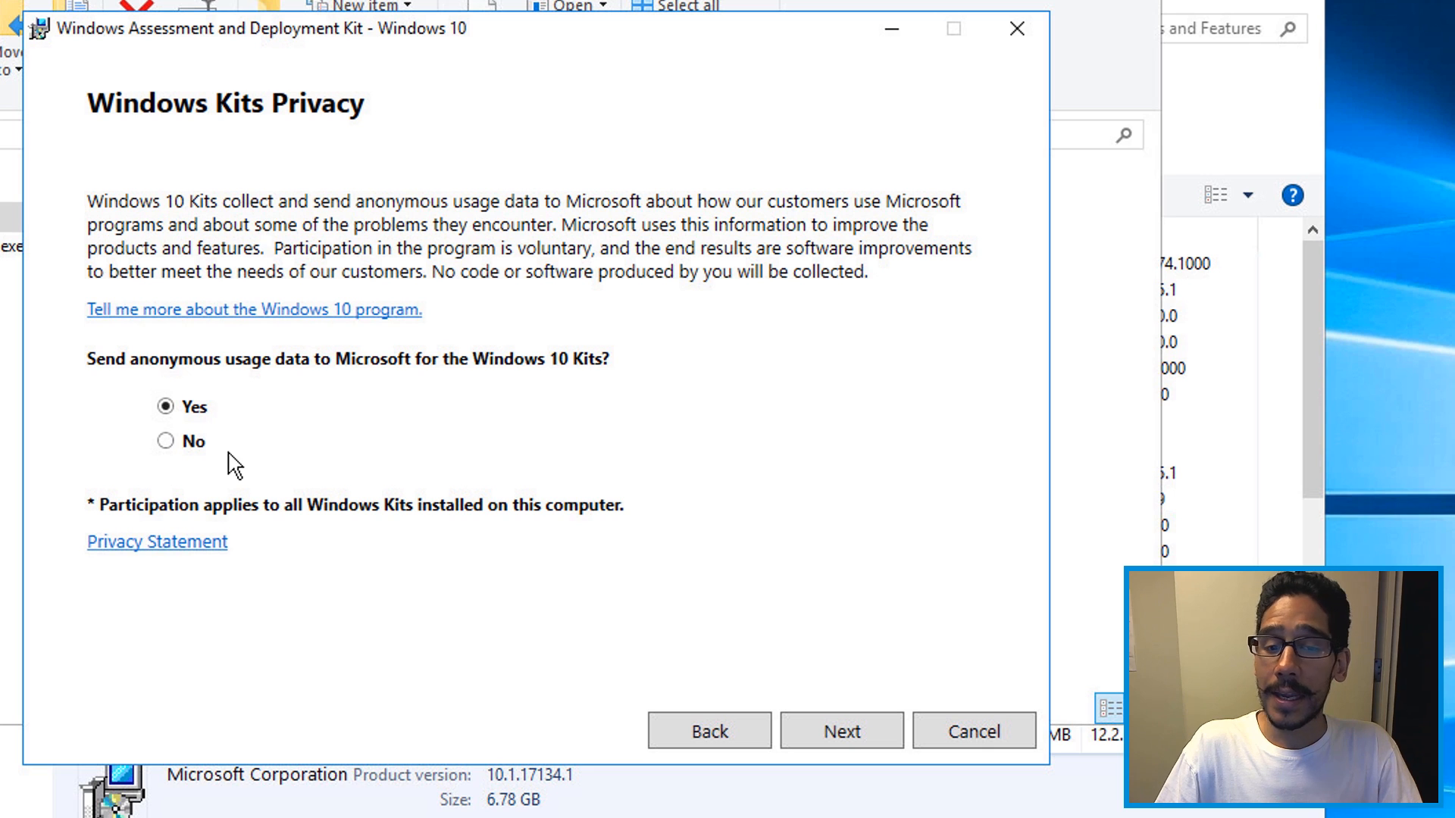
{"action": "left_click", "coordinate": [840, 731]}
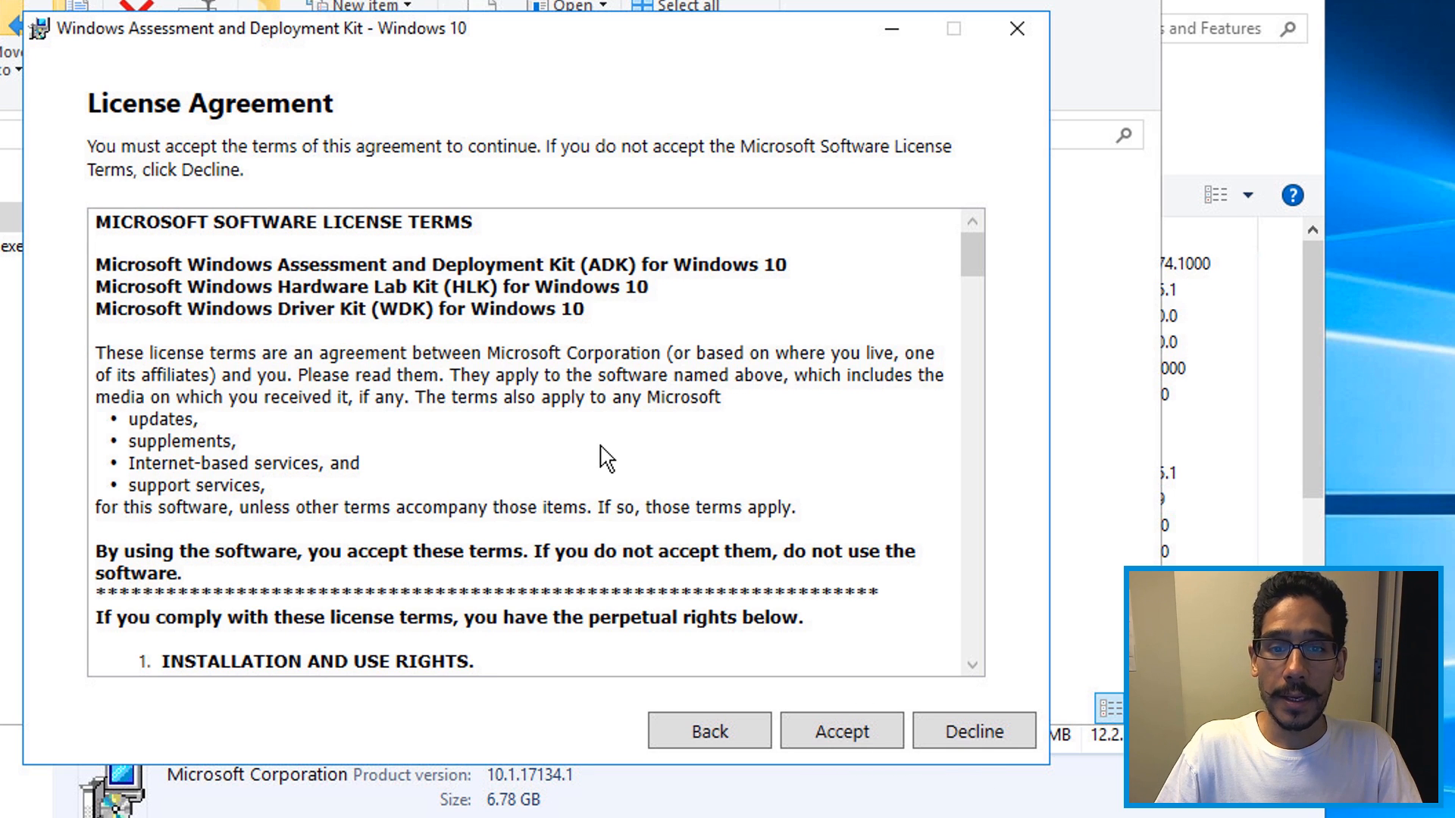
{"action": "left_click", "coordinate": [839, 730]}
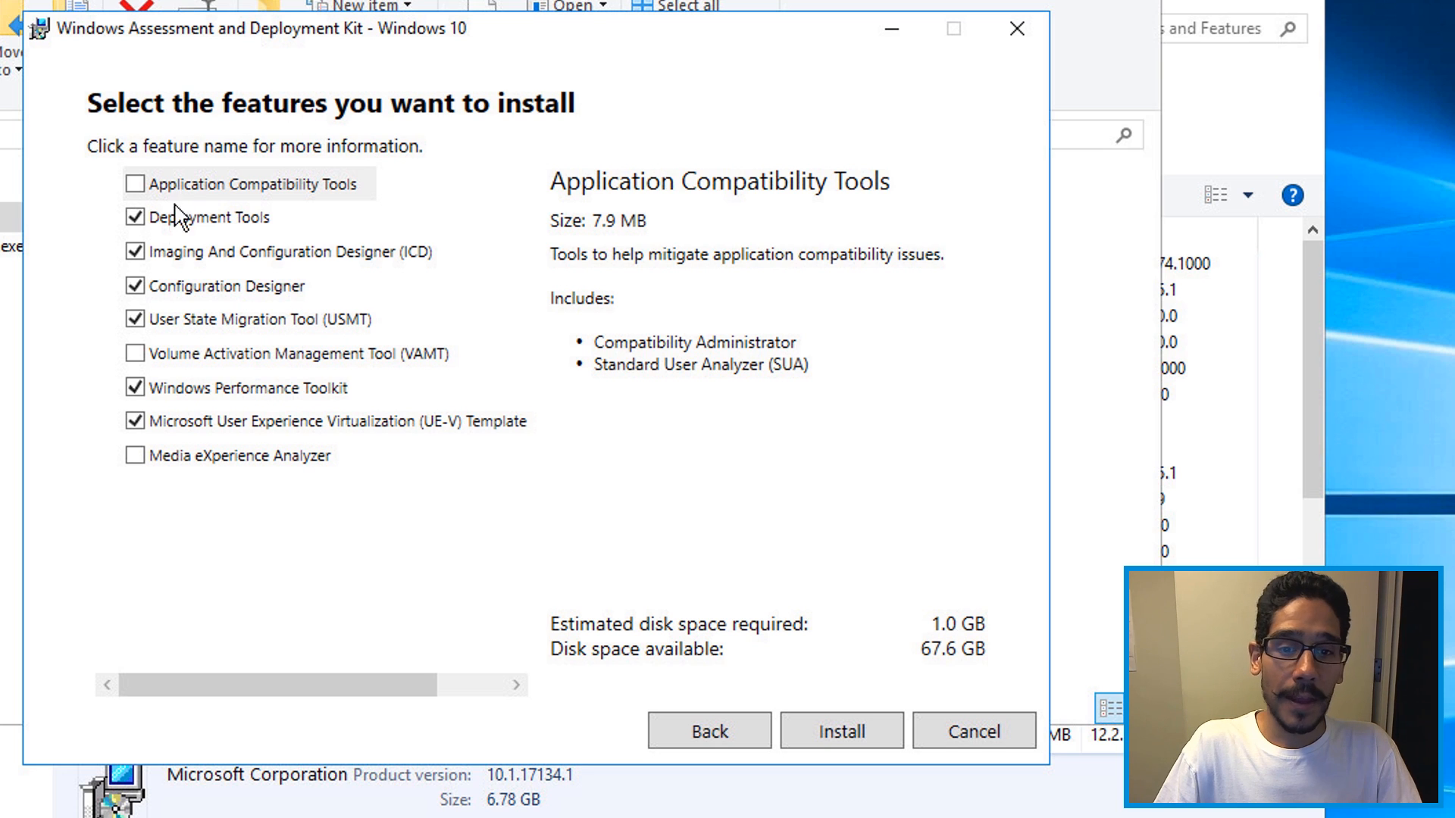
{"action": "left_click", "coordinate": [838, 730]}
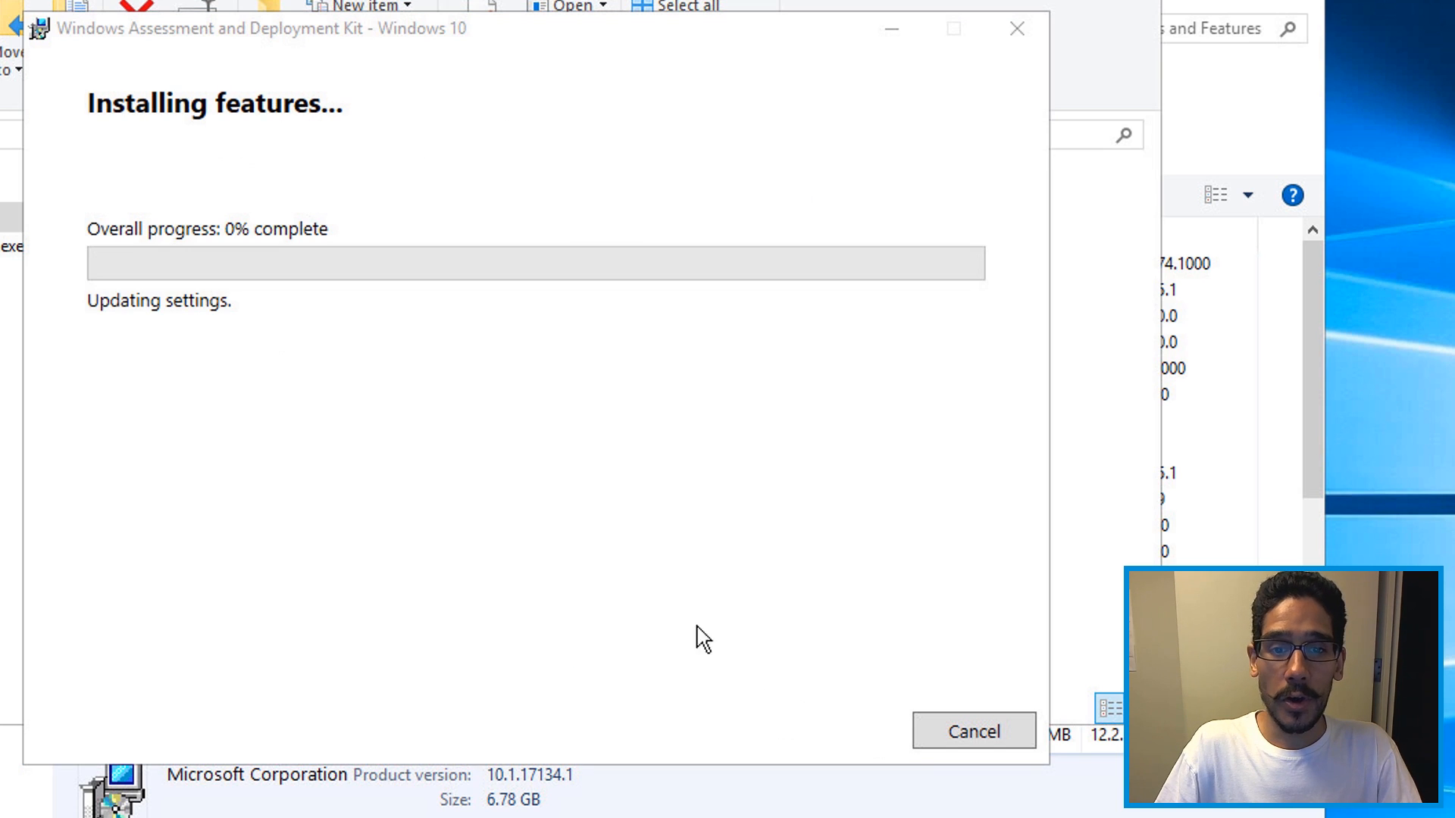
{"action": "mouse_move", "coordinate": [444, 420]}
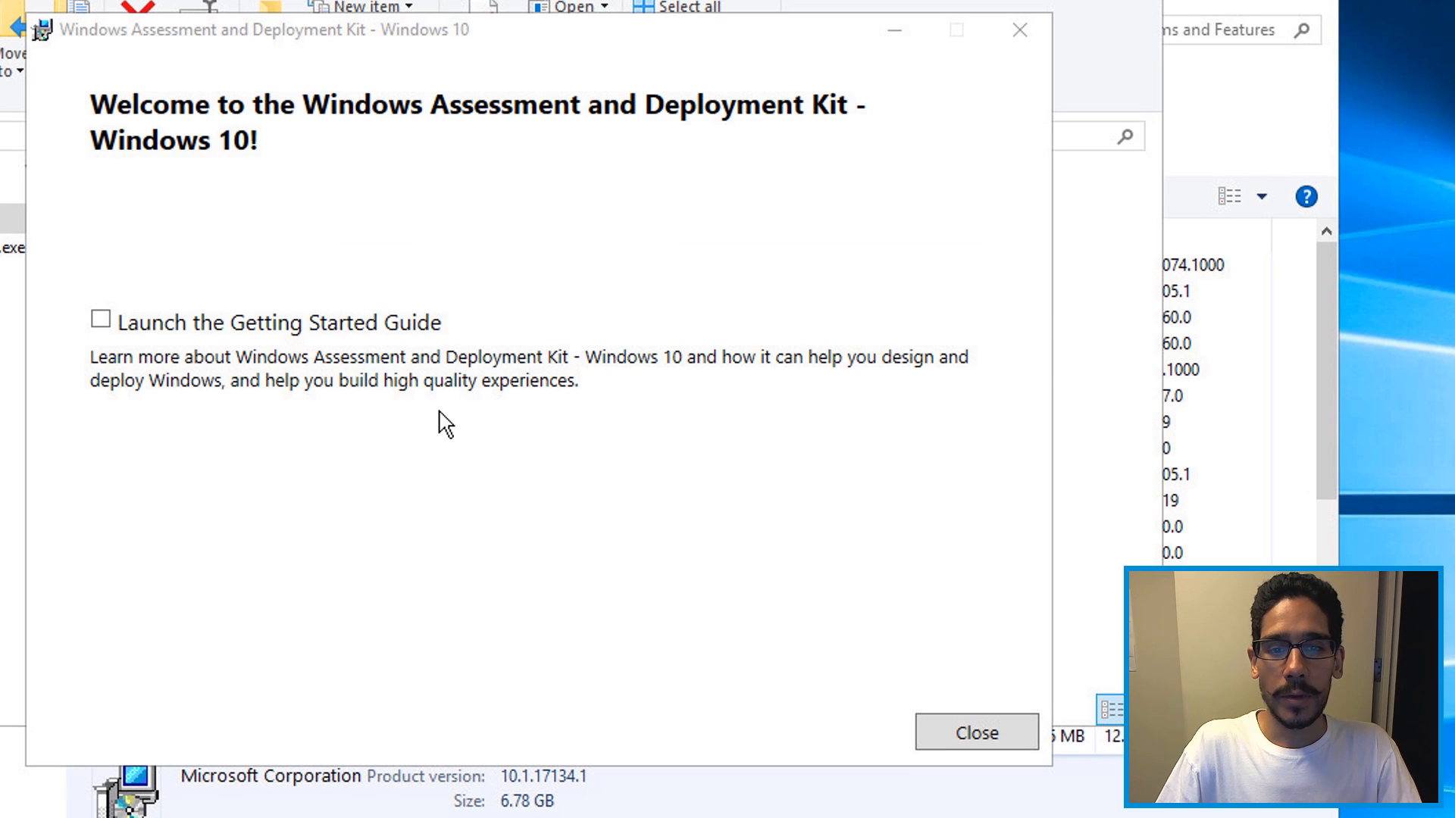
{"action": "mouse_move", "coordinate": [975, 732]}
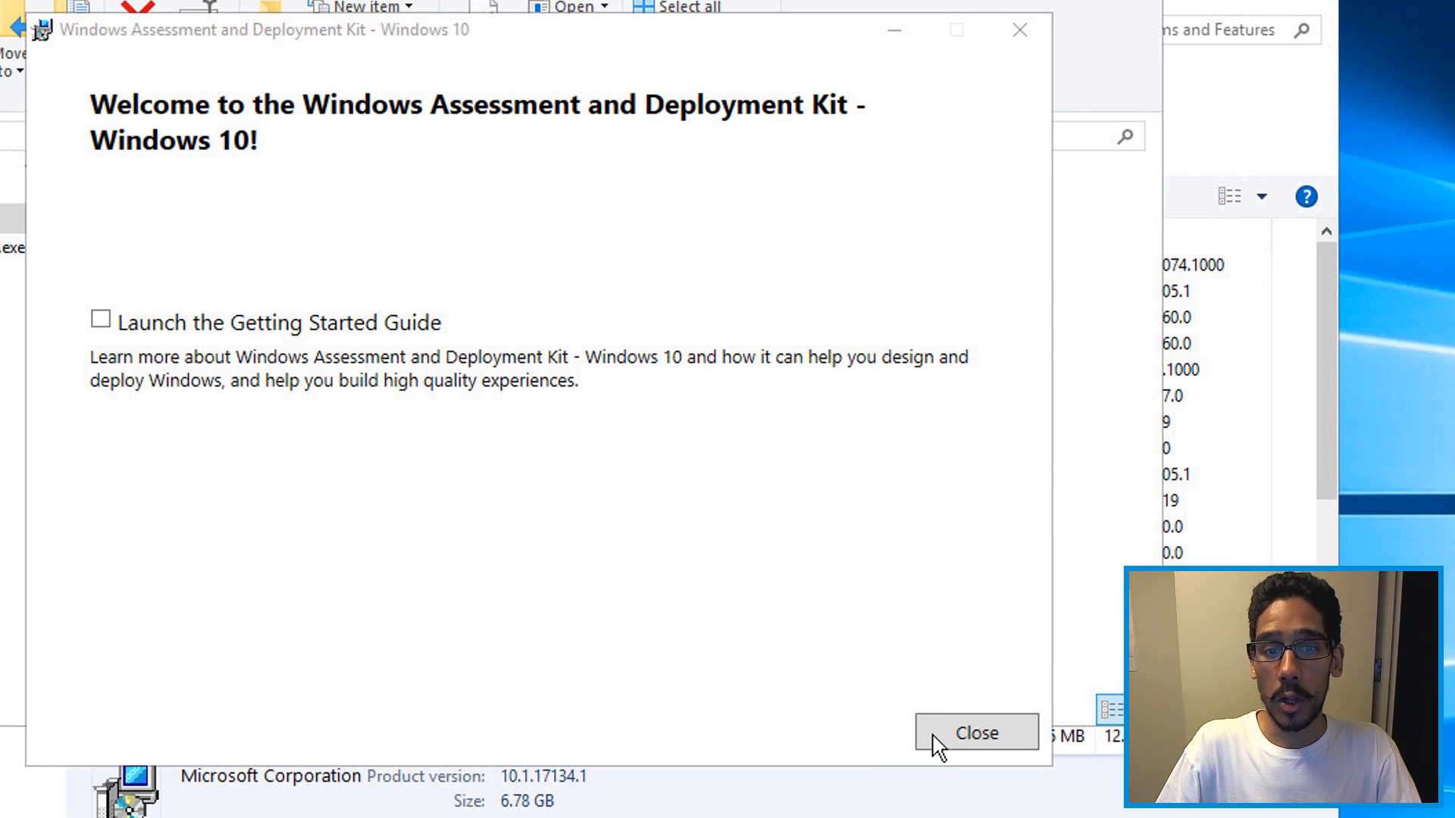
Close the finished ADK setup so the programs list shows version 10.1.17763.1.
{"action": "left_click", "coordinate": [974, 732]}
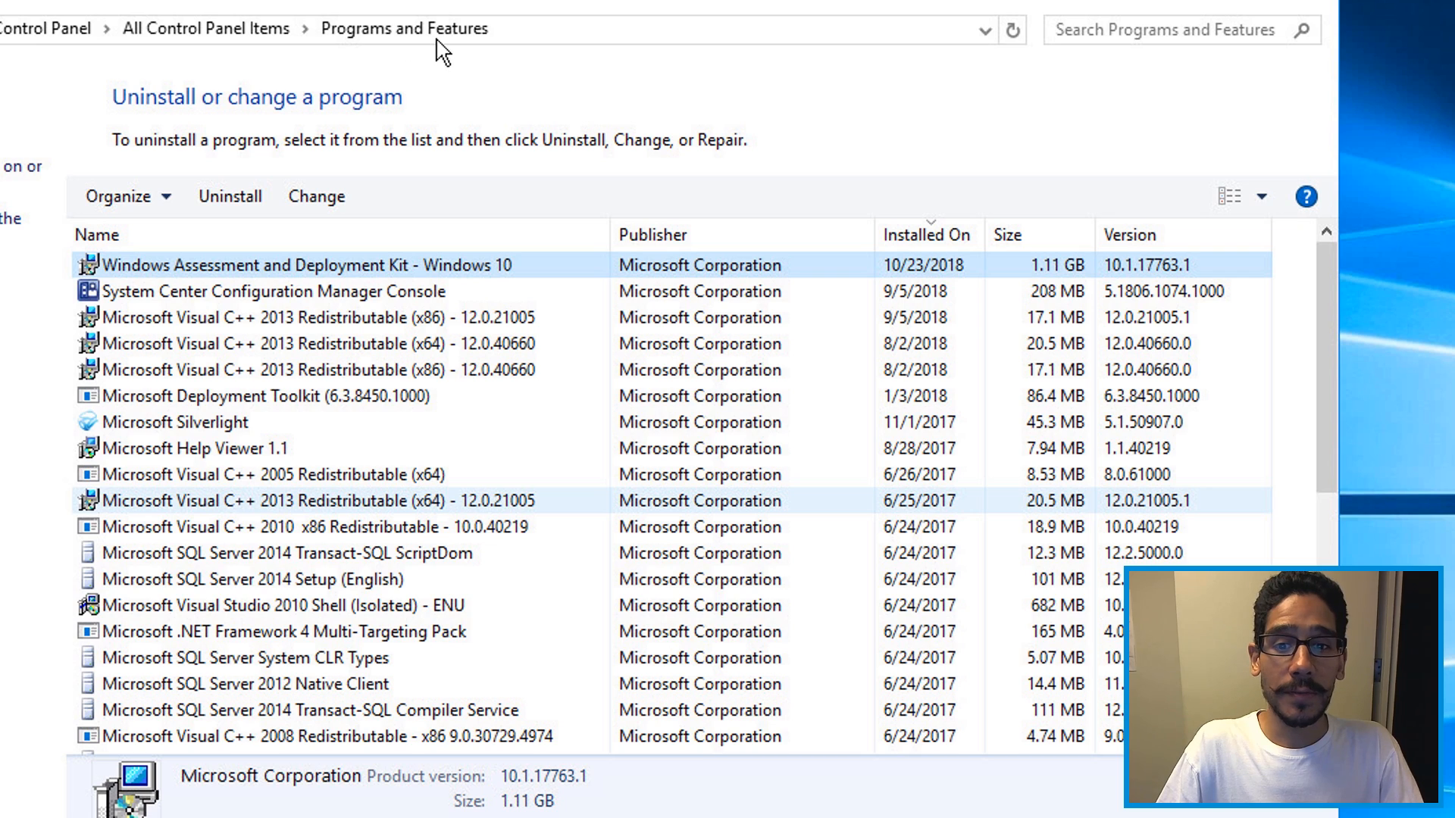
{"action": "mouse_move", "coordinate": [312, 300]}
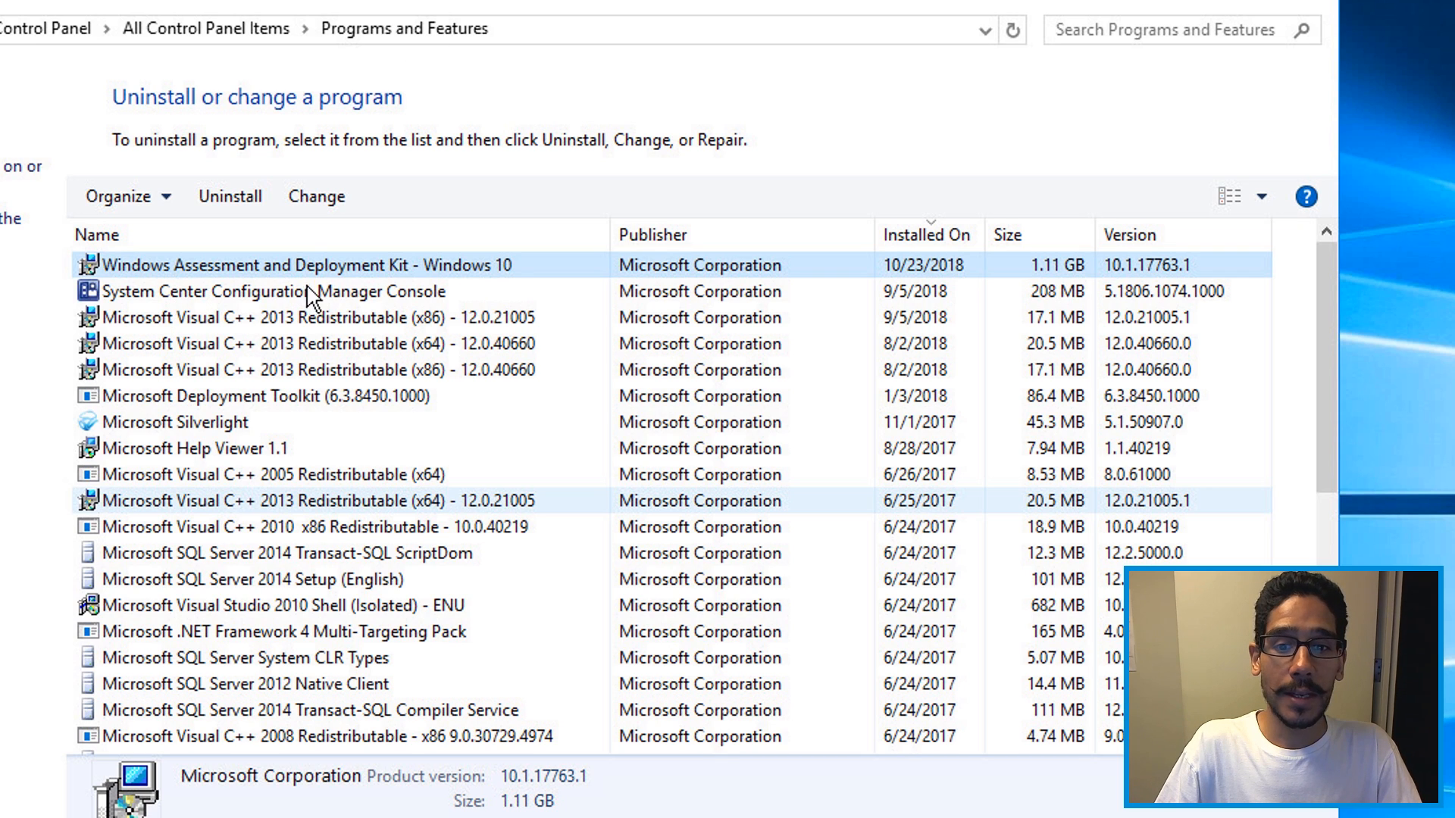
{"action": "mouse_move", "coordinate": [1150, 297]}
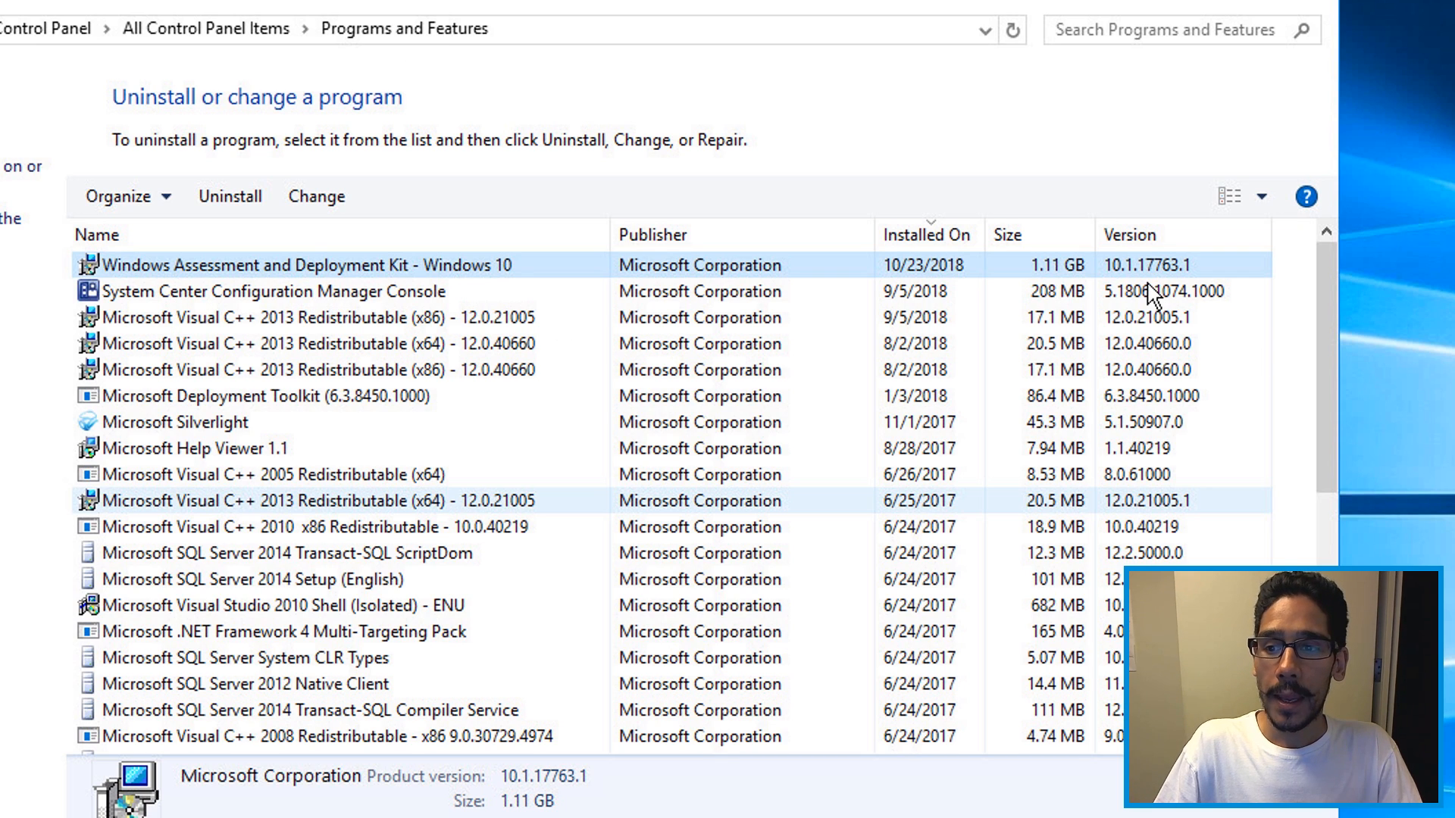
{"action": "mouse_move", "coordinate": [1167, 291]}
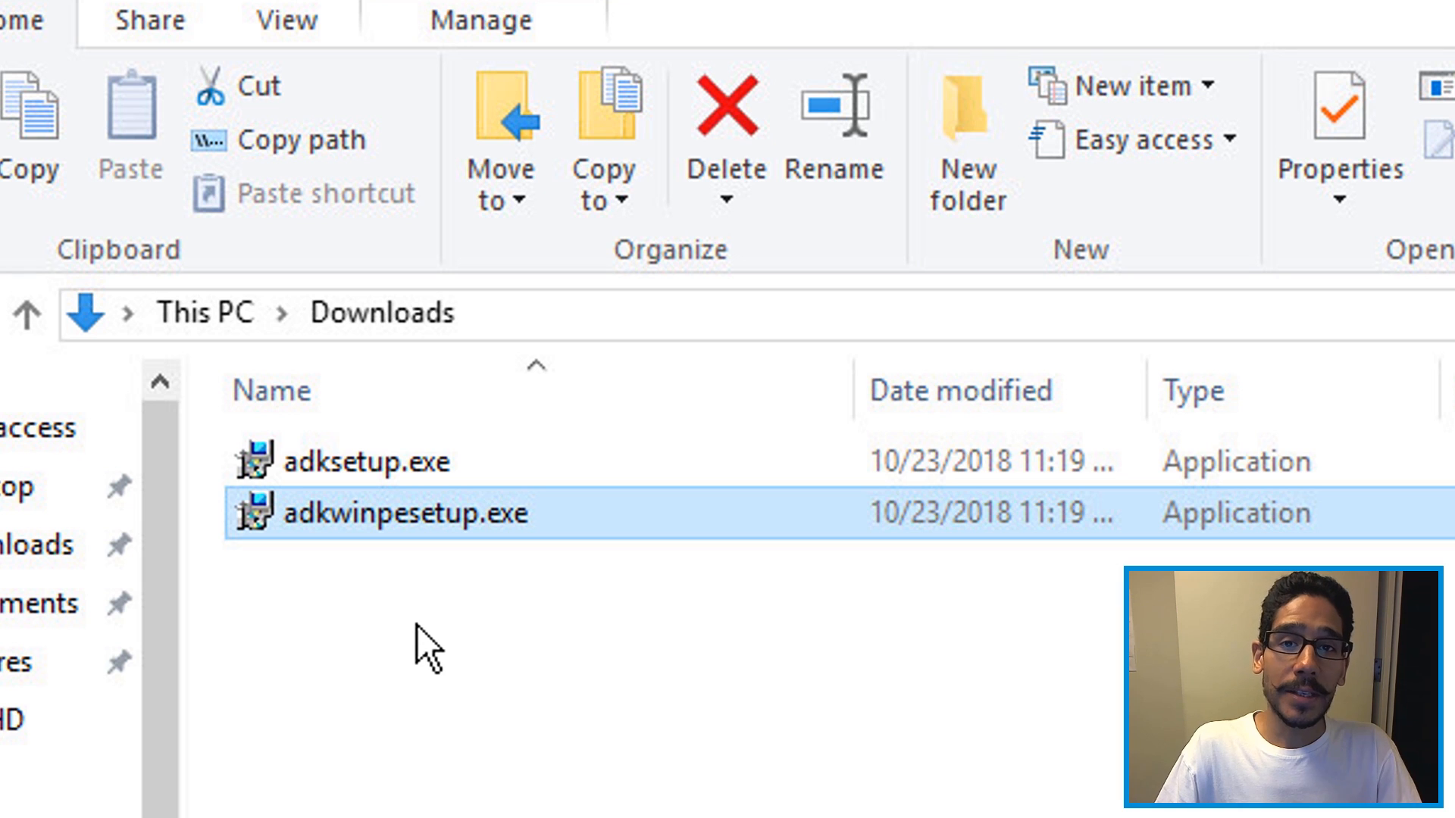
{"action": "mouse_move", "coordinate": [428, 580]}
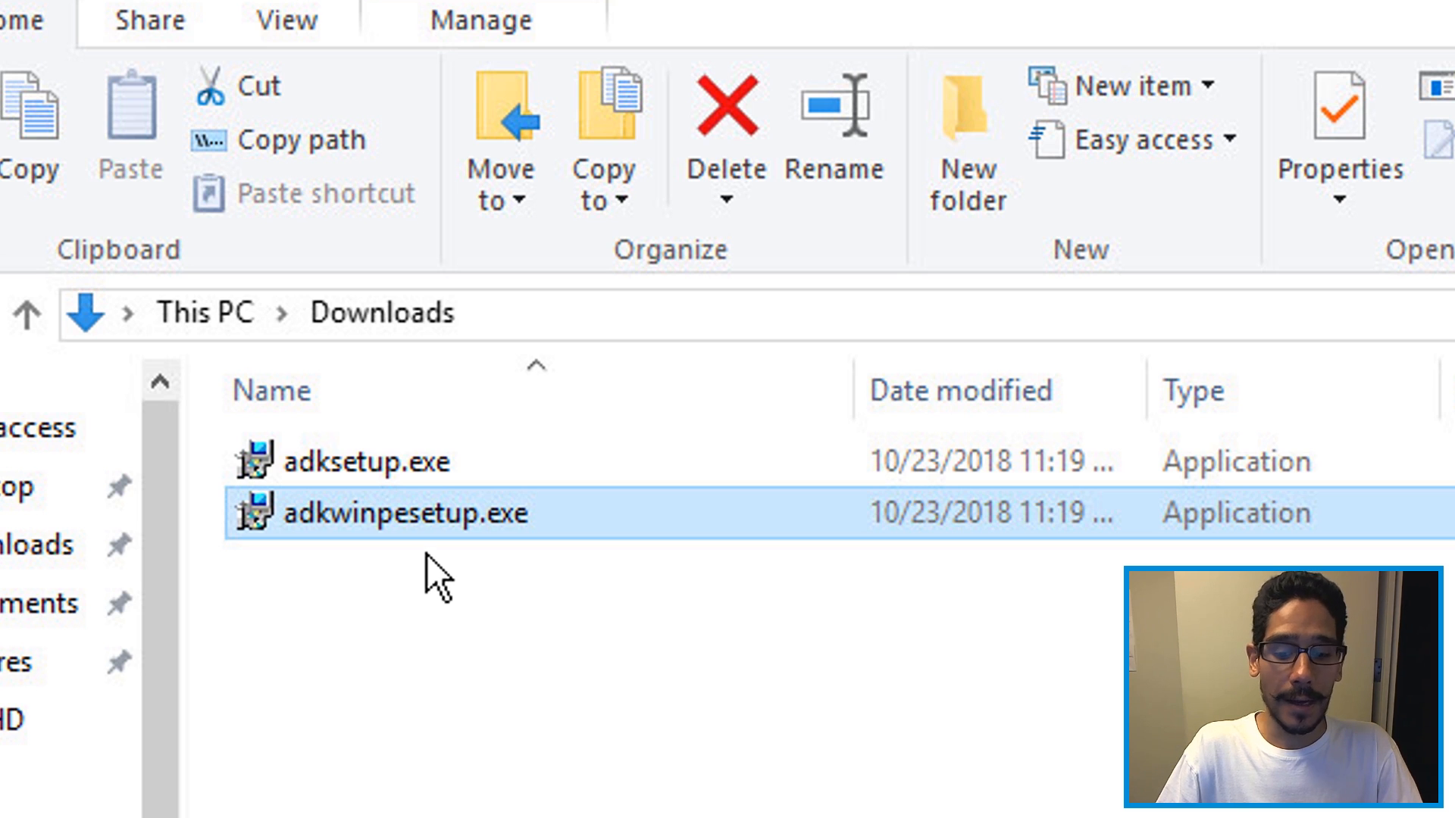
{"action": "mouse_move", "coordinate": [590, 534]}
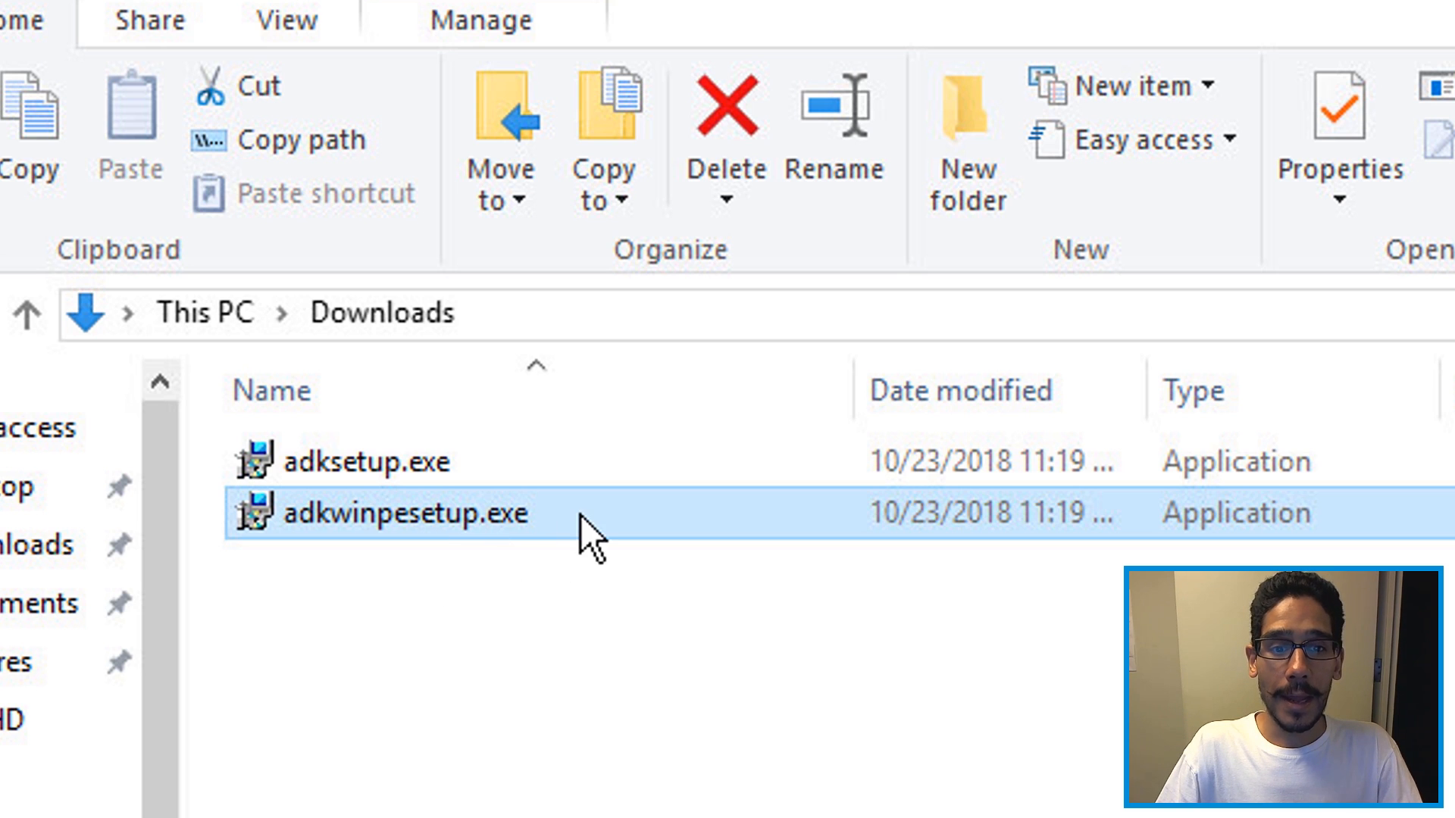
Run adkwinpesetup.exe from Downloads as administrator.
{"action": "right_click", "coordinate": [408, 513]}
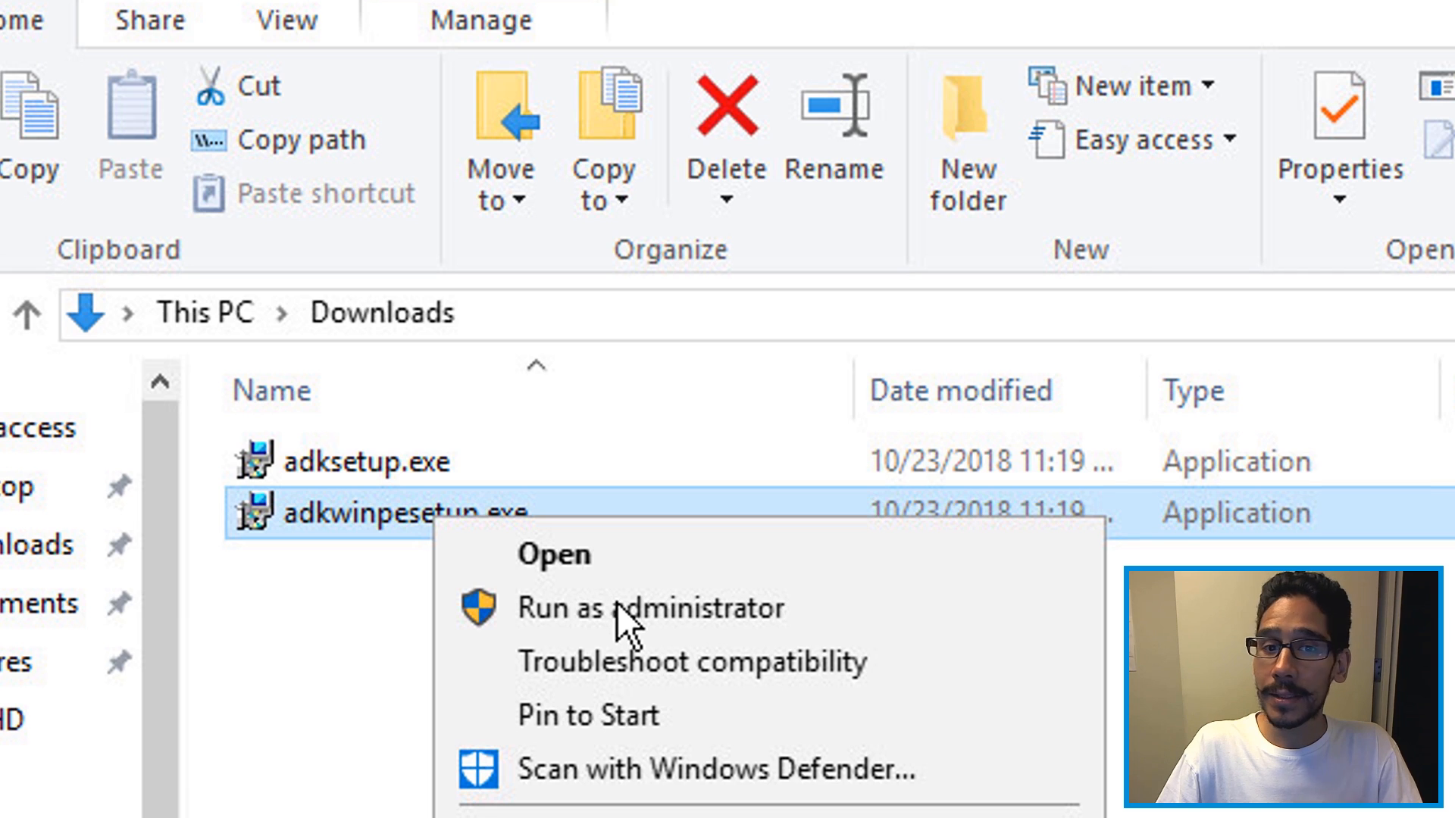
{"action": "left_click", "coordinate": [650, 608]}
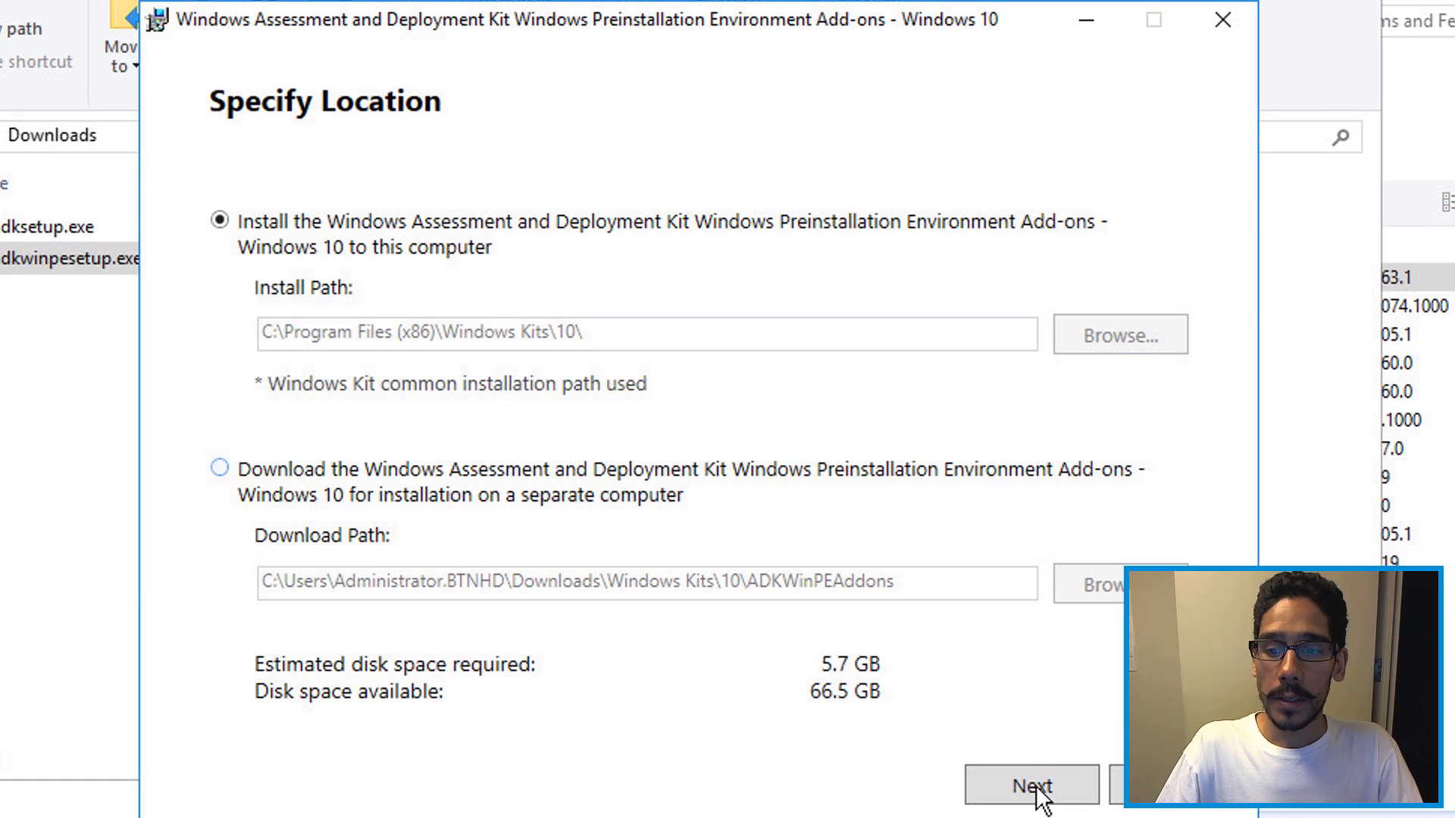
Install the Windows PE add-on to the default path without usage data, accepting the license, then close setup.
{"action": "left_click", "coordinate": [1030, 787]}
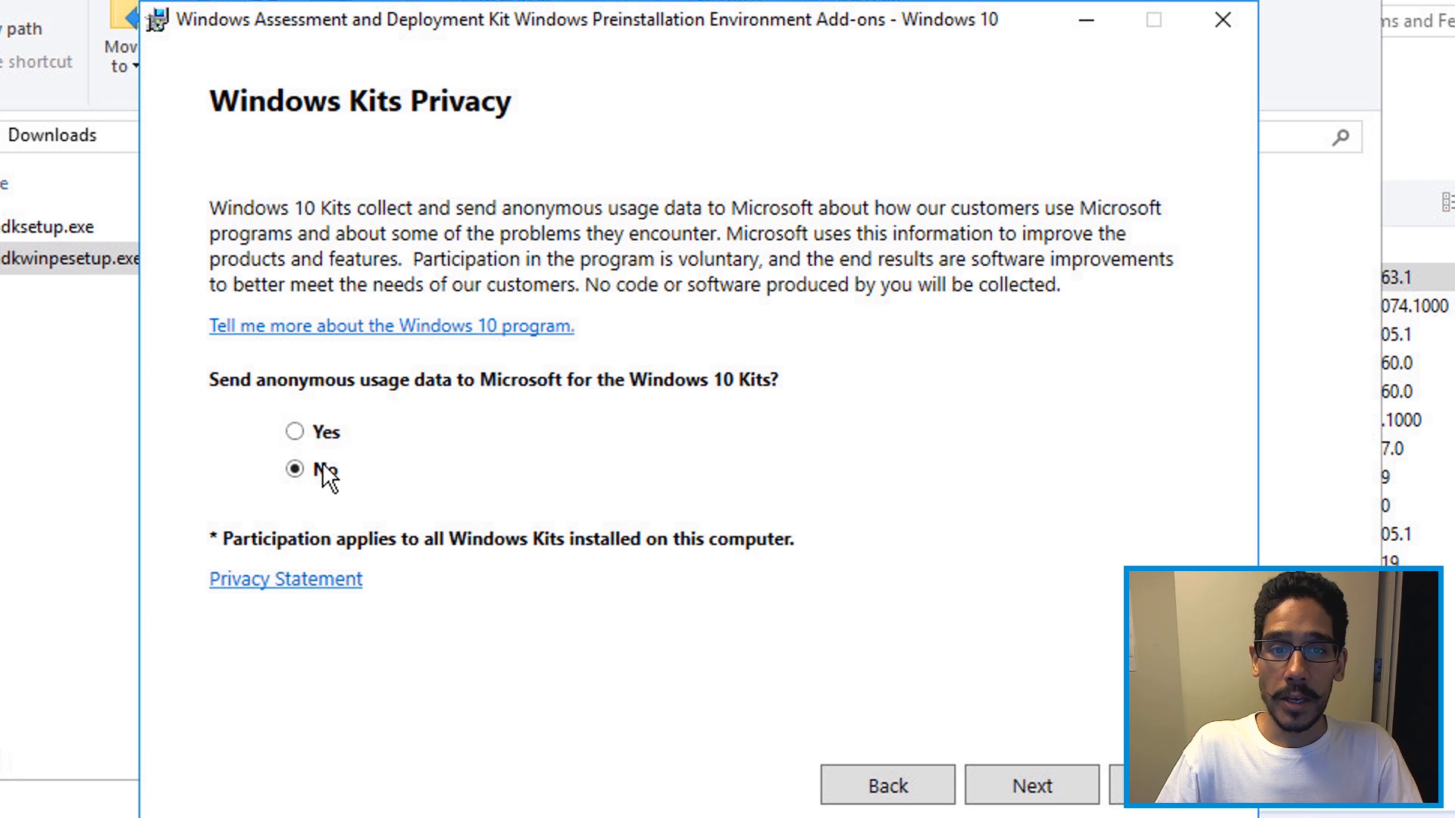
{"action": "left_click", "coordinate": [1031, 784]}
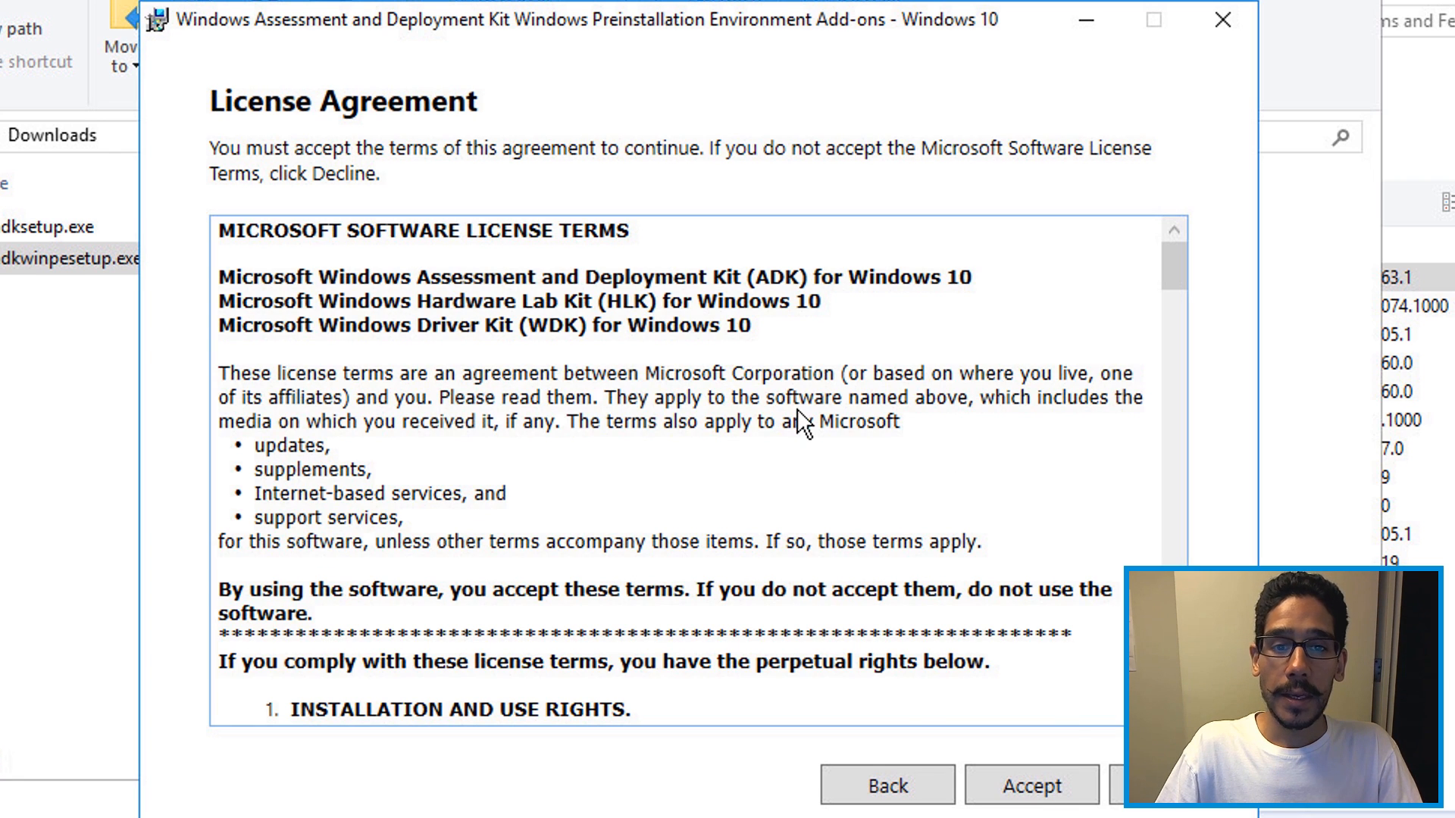
{"action": "left_click", "coordinate": [1030, 785]}
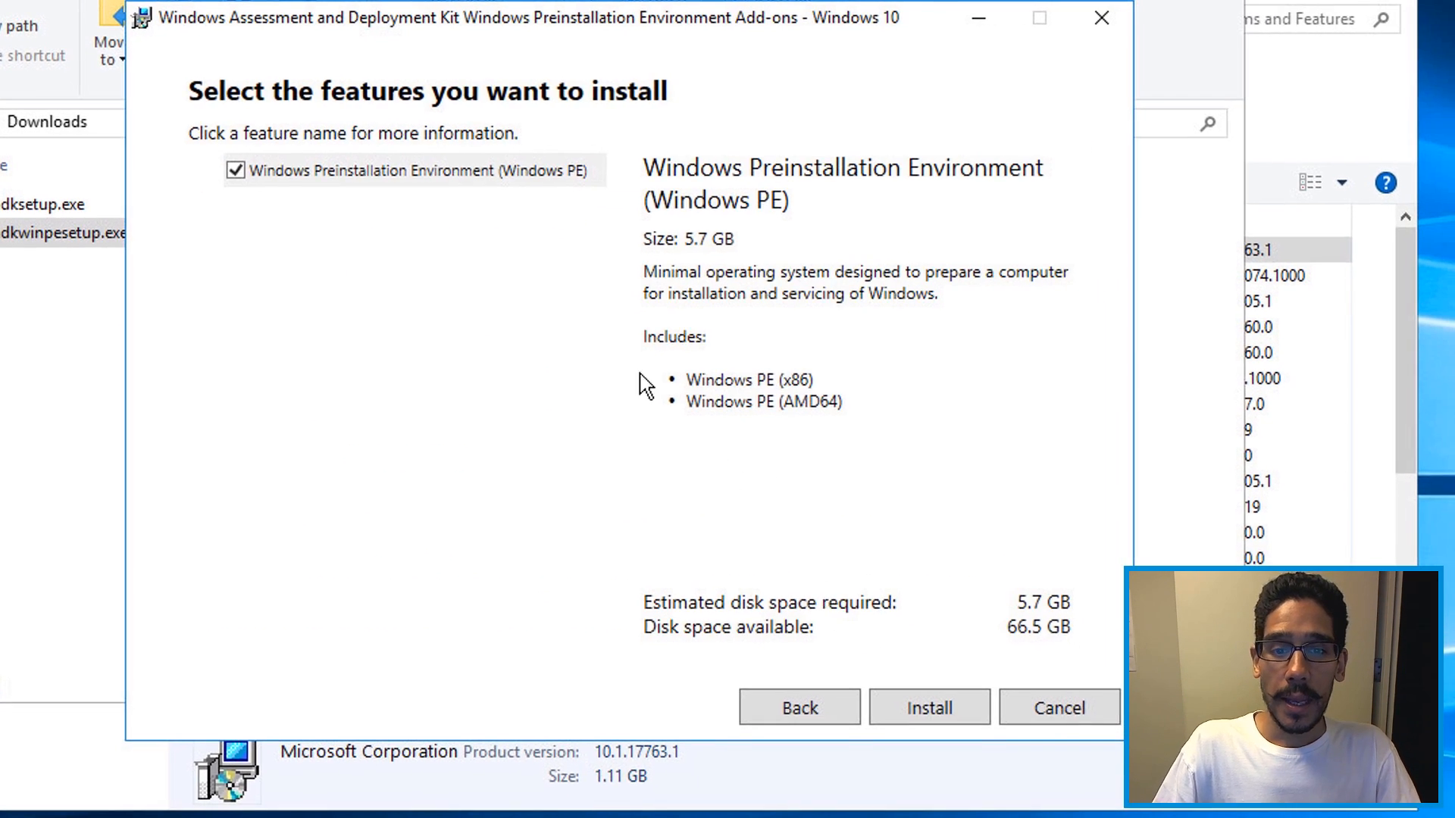
{"action": "mouse_move", "coordinate": [441, 258]}
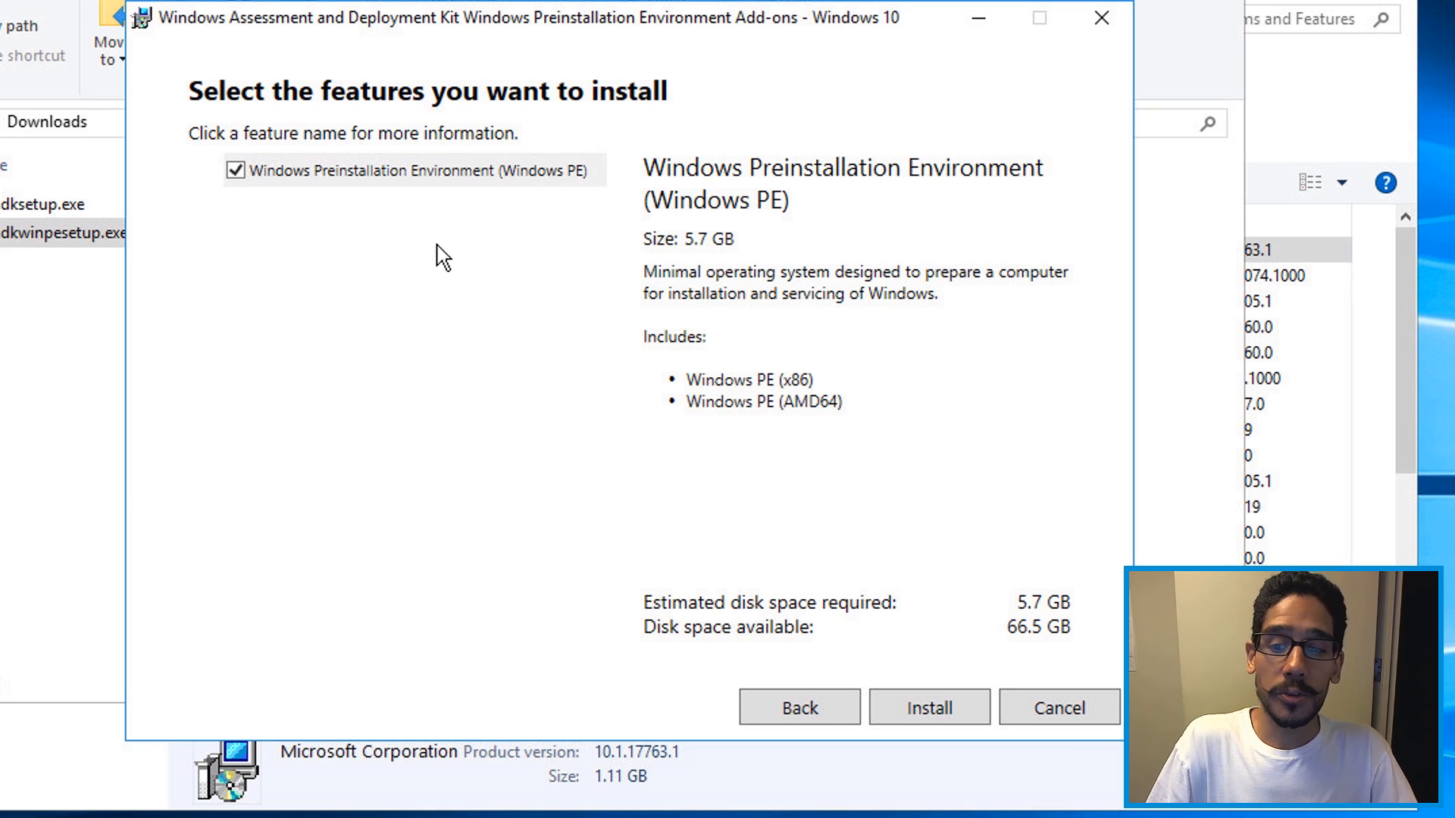
{"action": "left_click", "coordinate": [928, 706]}
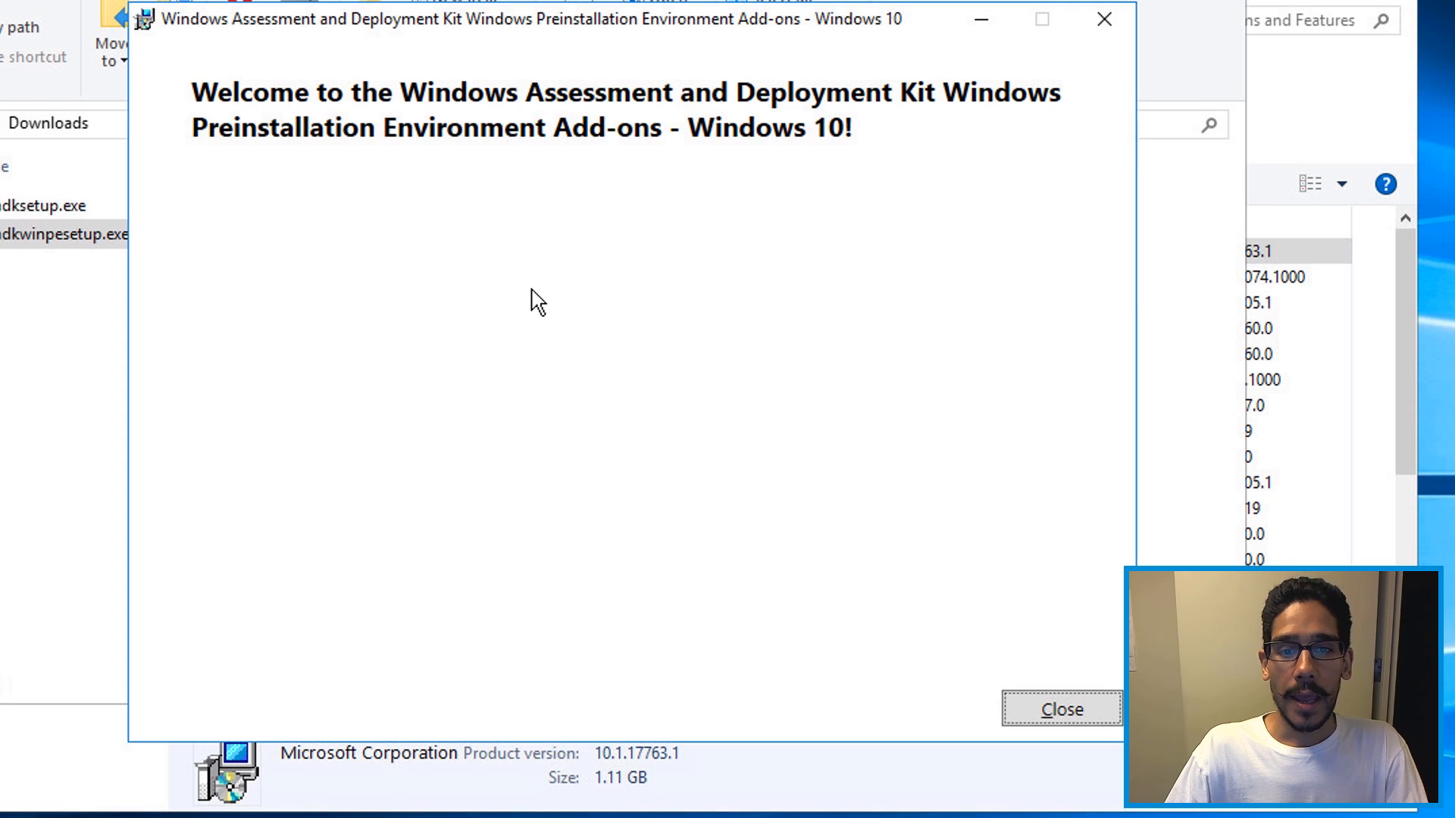
{"action": "left_click", "coordinate": [1061, 709]}
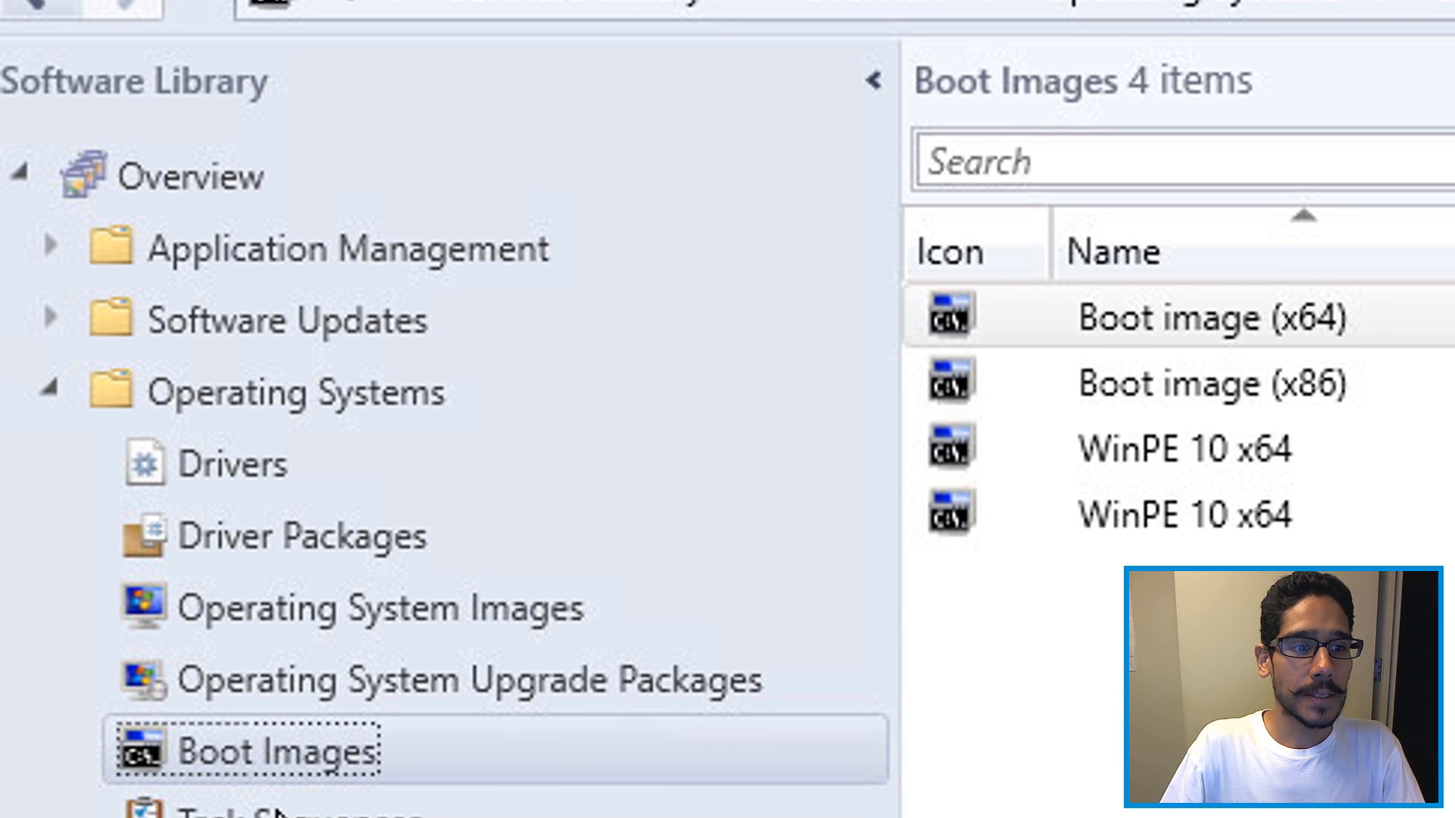
Select Boot image (x64) in the SCCM Boot Images list.
{"action": "left_click", "coordinate": [873, 80]}
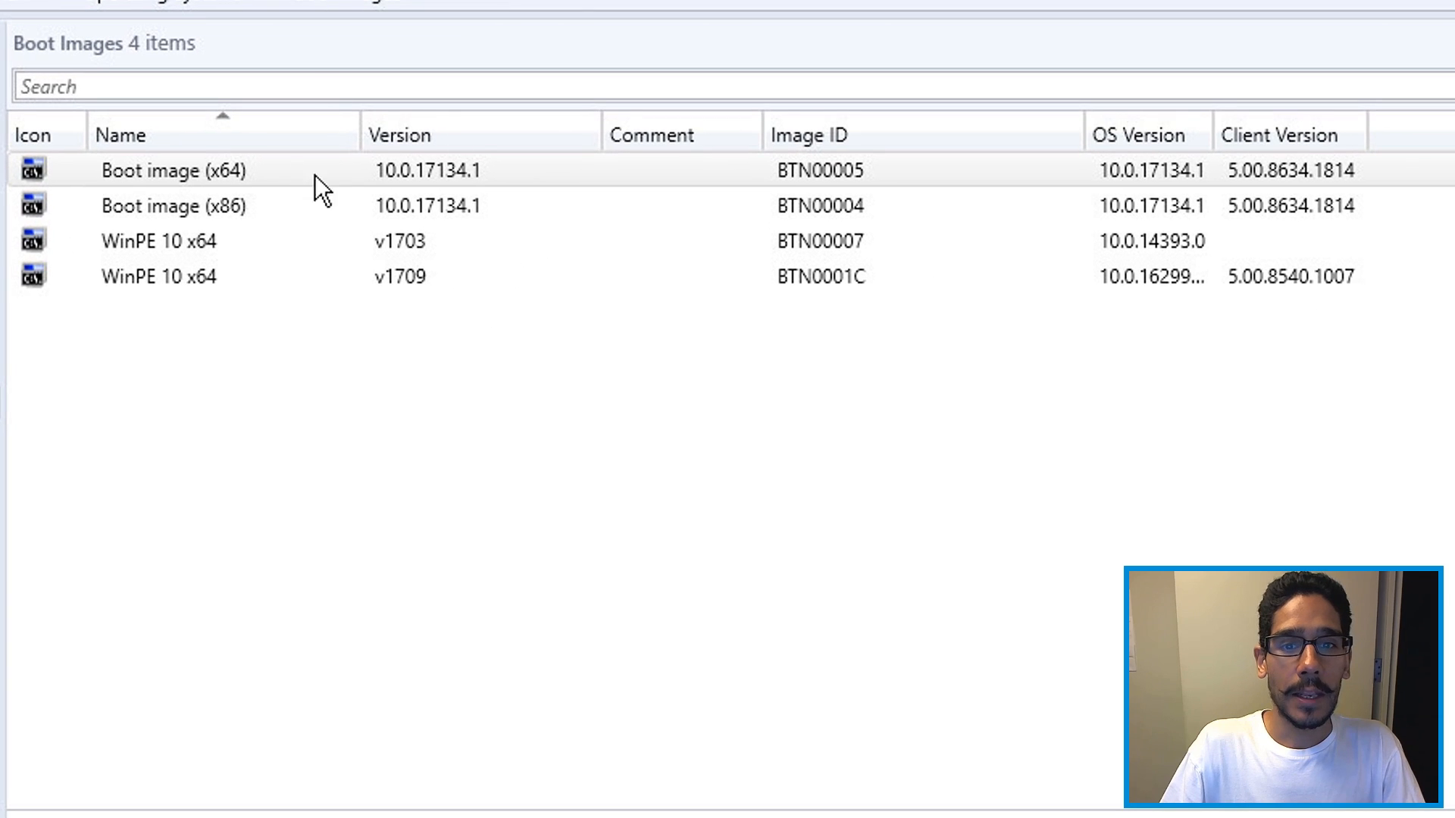
{"action": "mouse_move", "coordinate": [346, 193]}
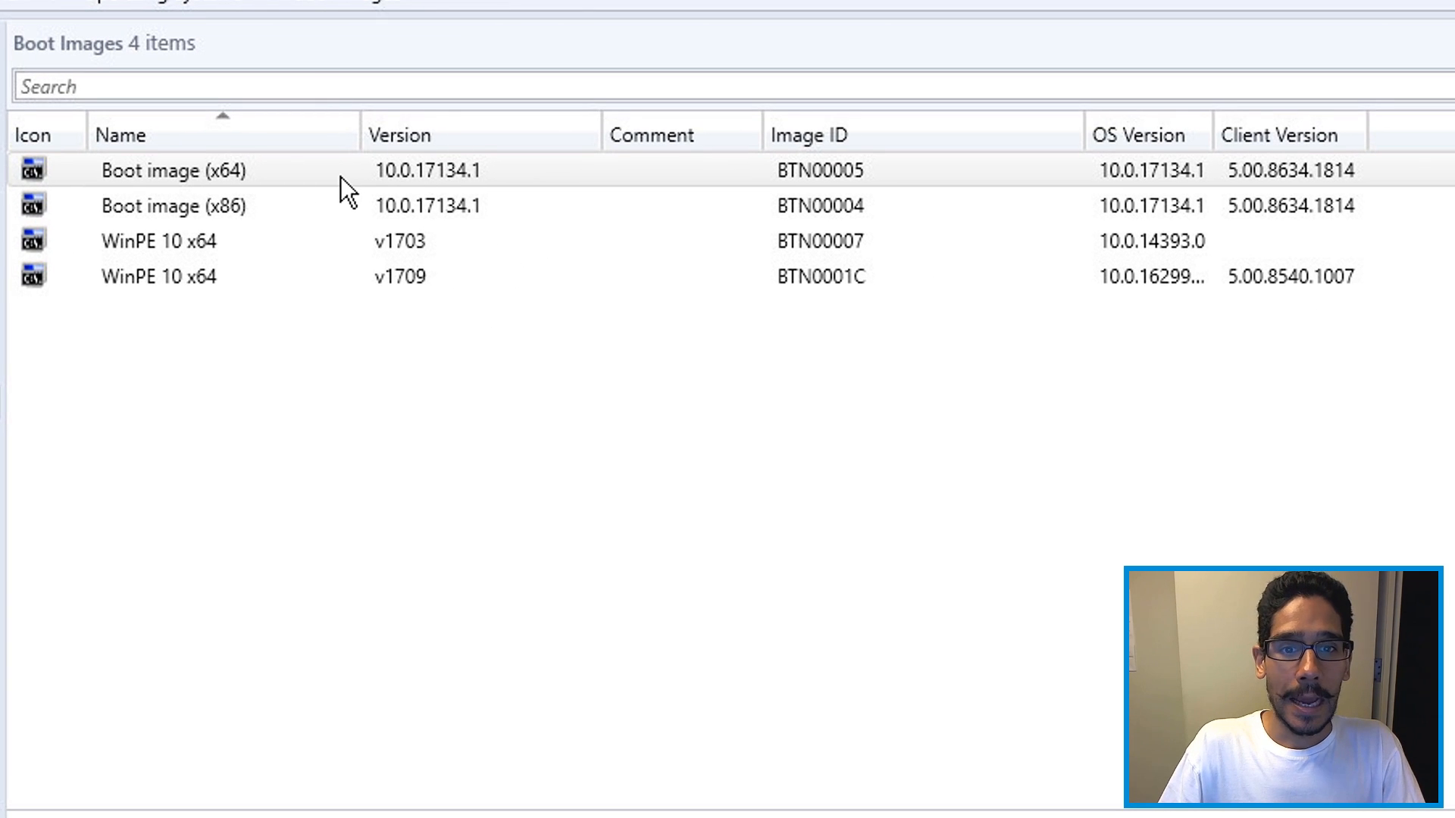
{"action": "mouse_move", "coordinate": [332, 191]}
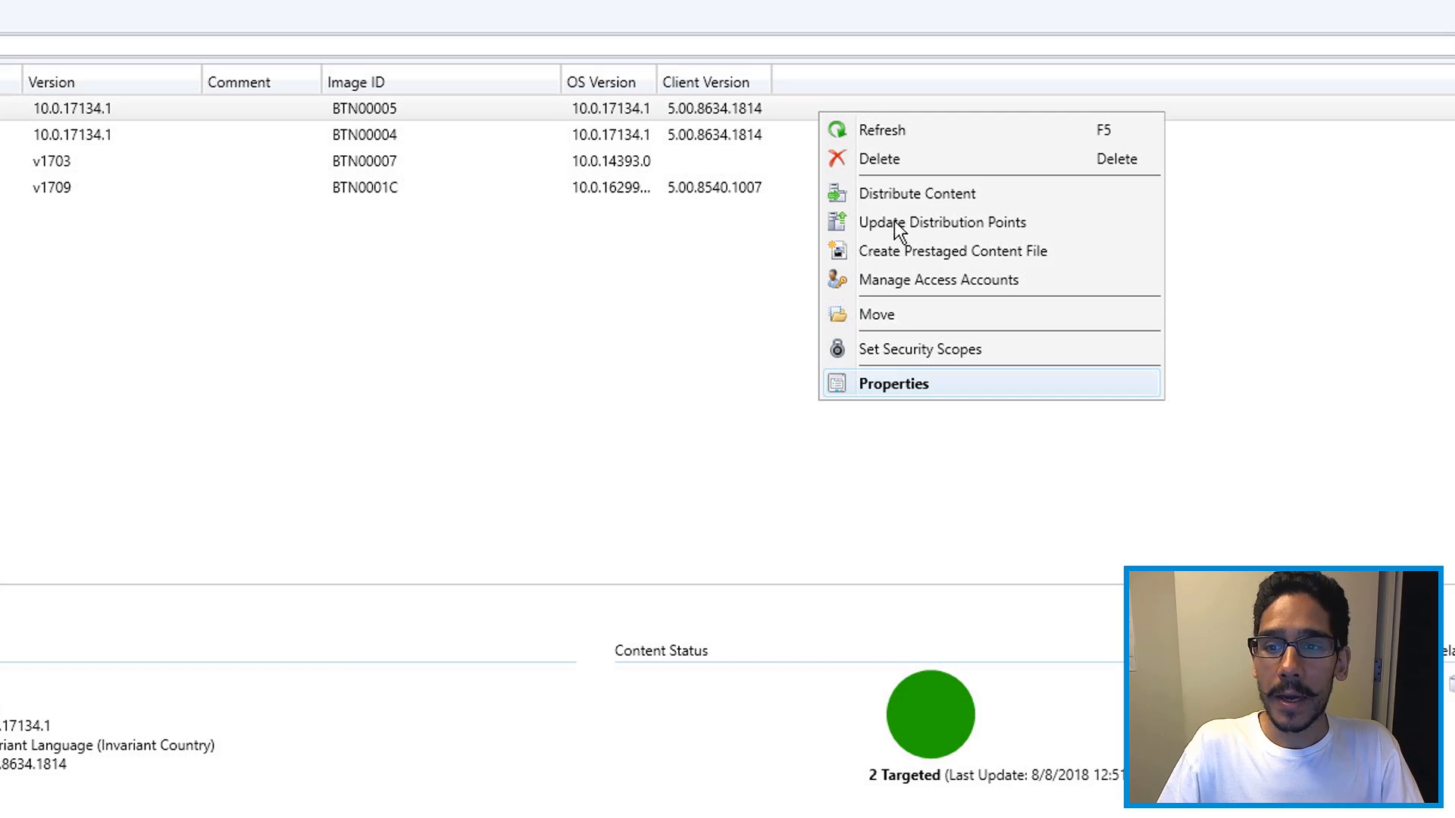
Update distribution points for Boot image (x64), reloading it with the current Windows PE (10.0.17763.1).
{"action": "left_click", "coordinate": [941, 221]}
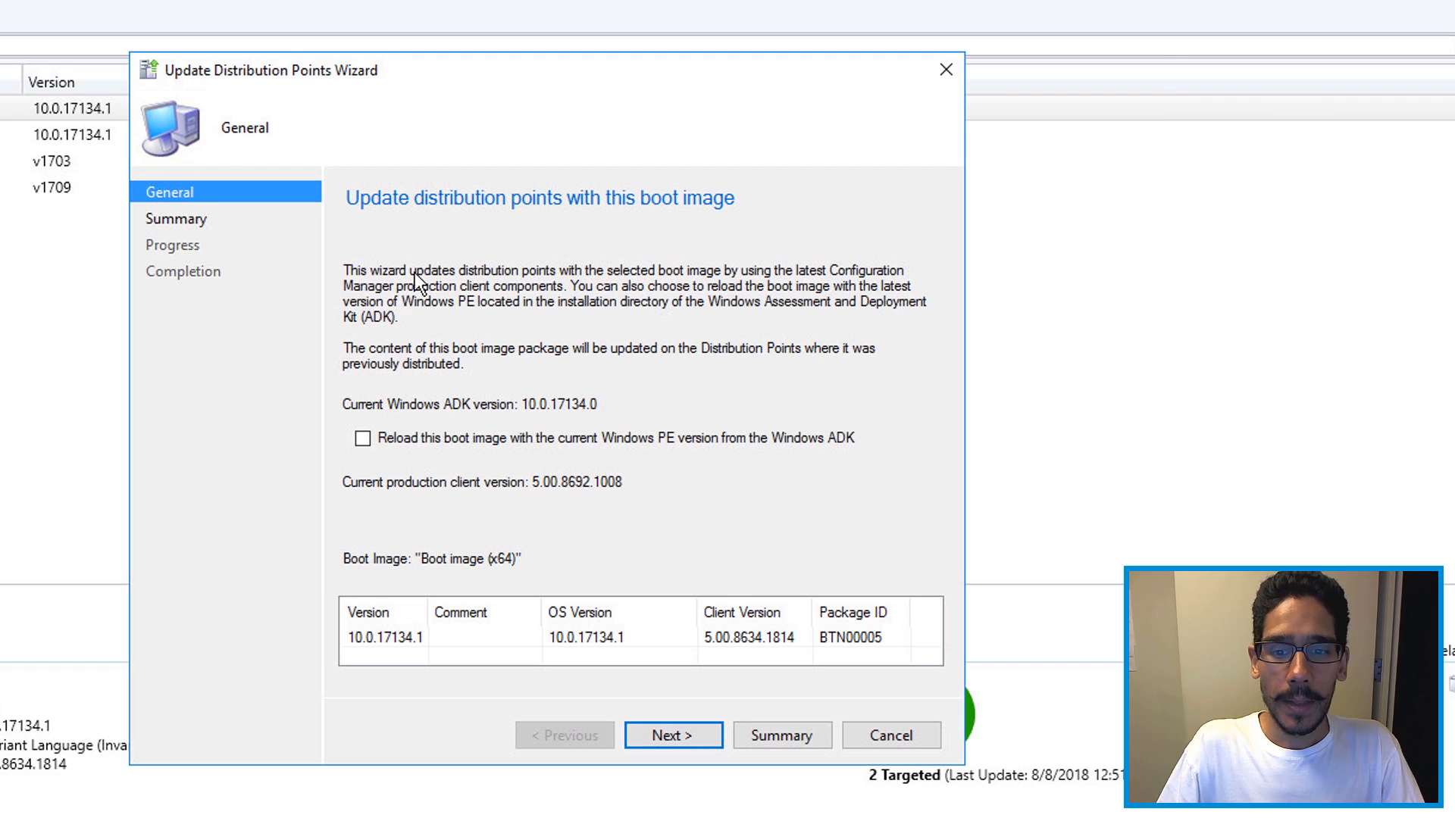
{"action": "mouse_move", "coordinate": [379, 469]}
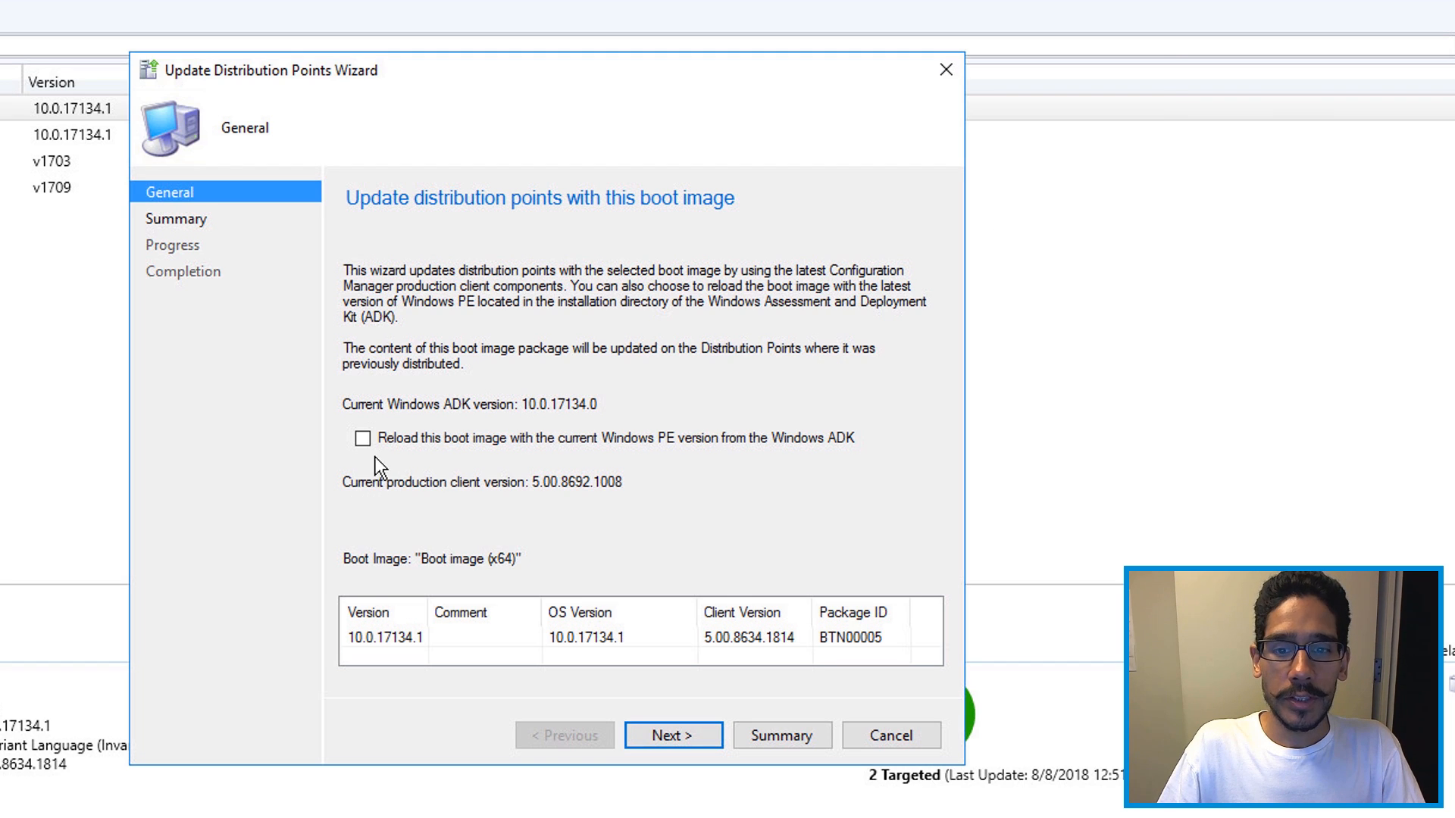
{"action": "left_click", "coordinate": [364, 438]}
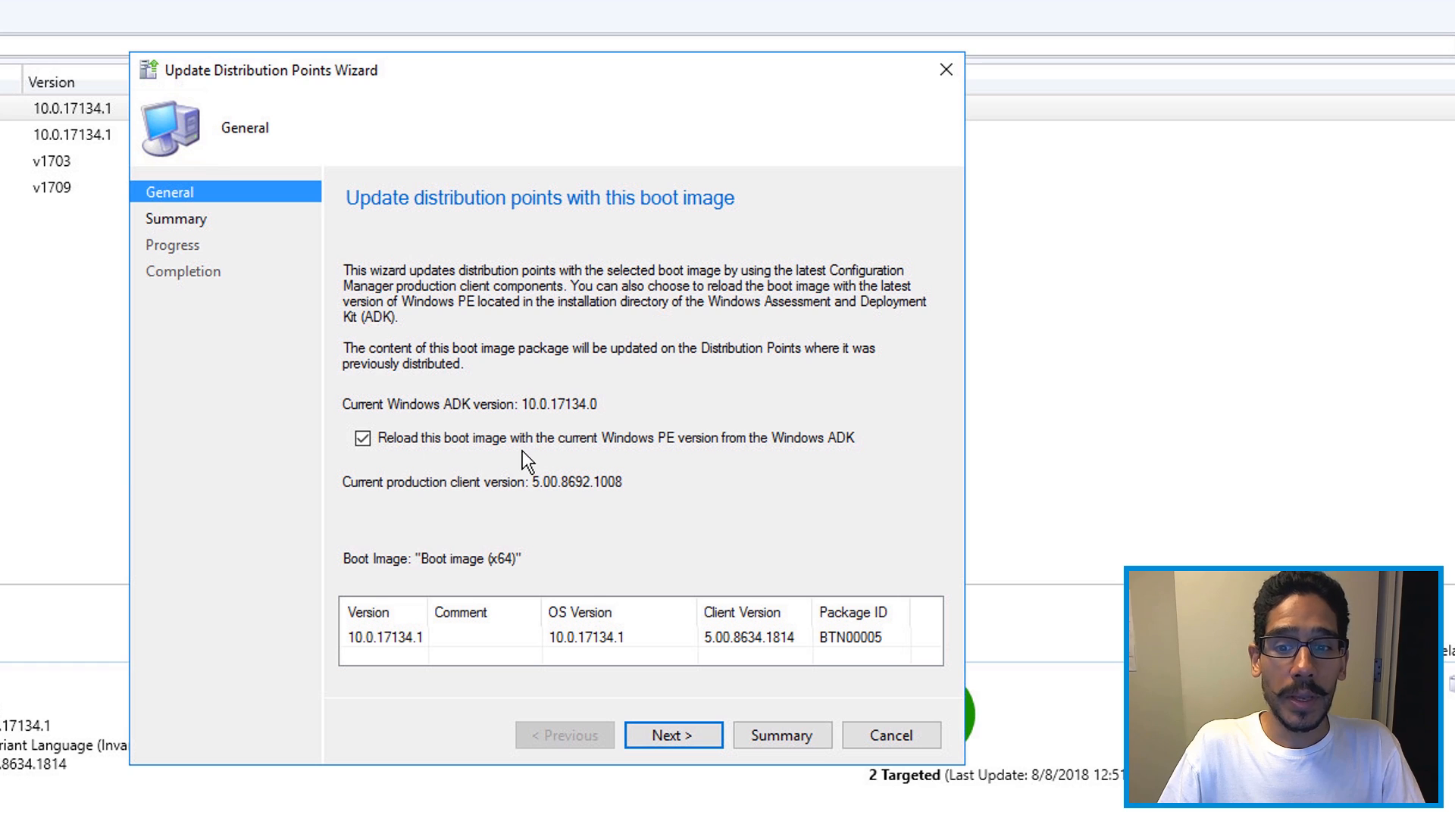
{"action": "mouse_move", "coordinate": [683, 461]}
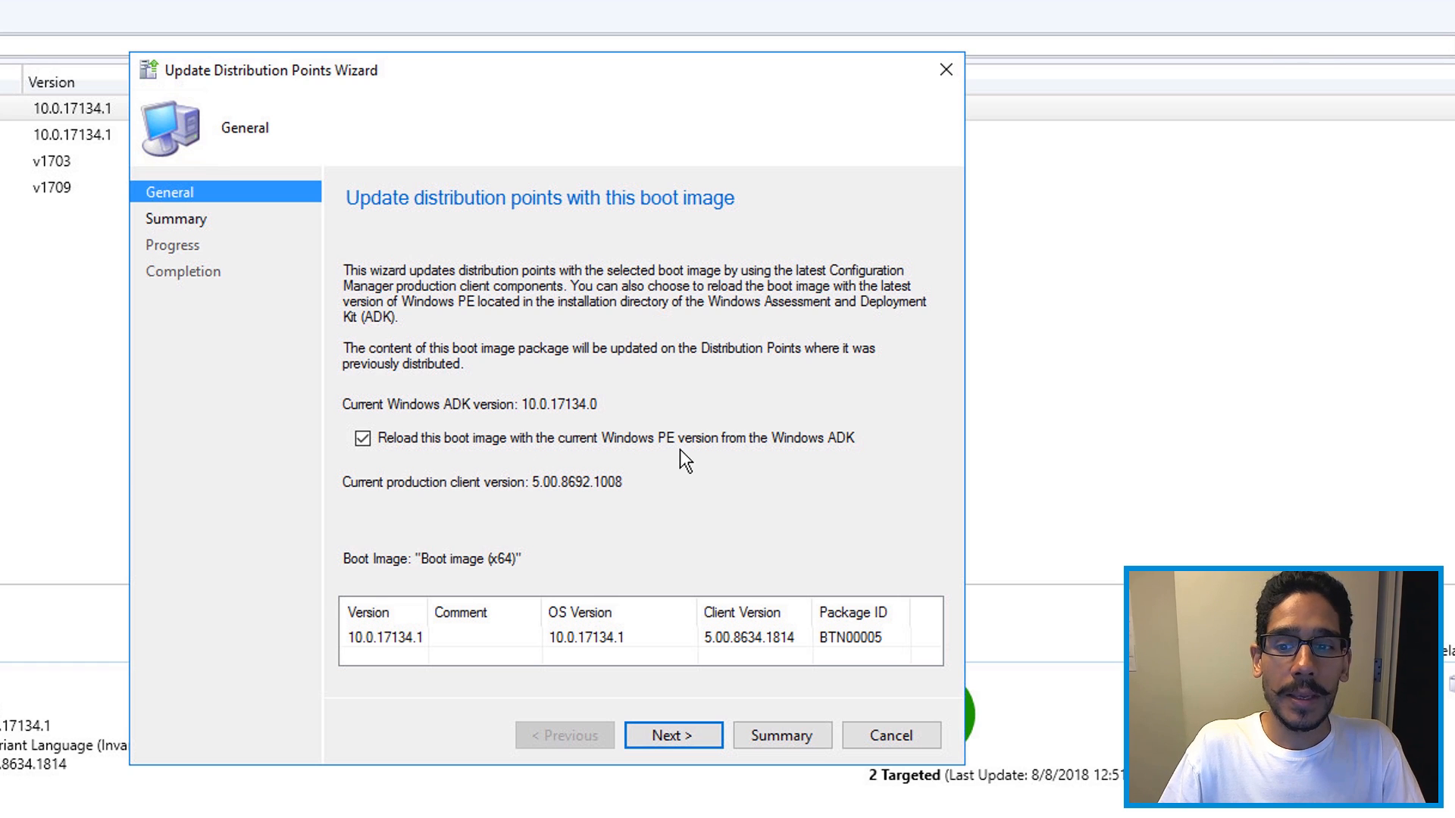
{"action": "mouse_move", "coordinate": [880, 456]}
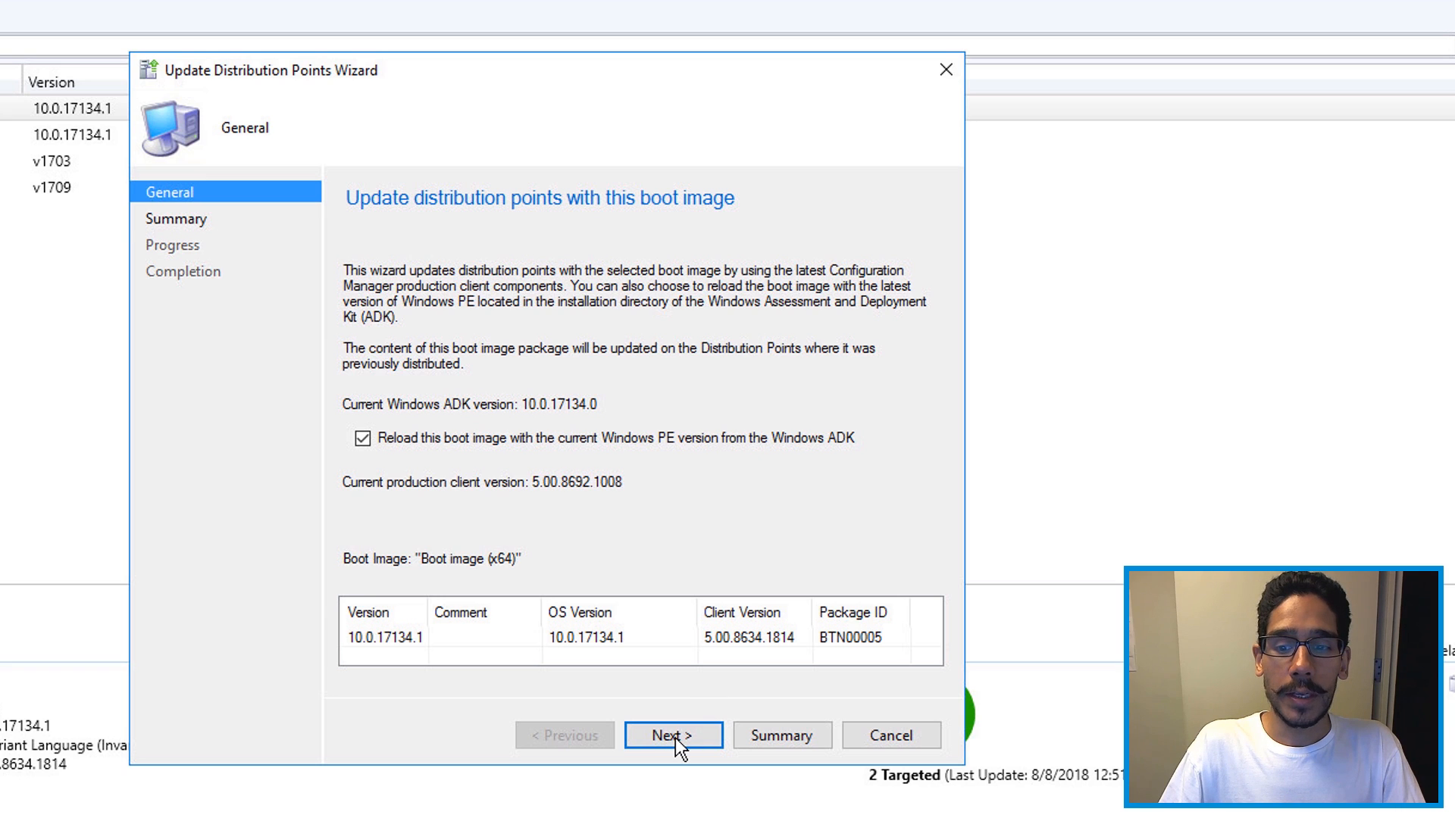
{"action": "left_click", "coordinate": [673, 735]}
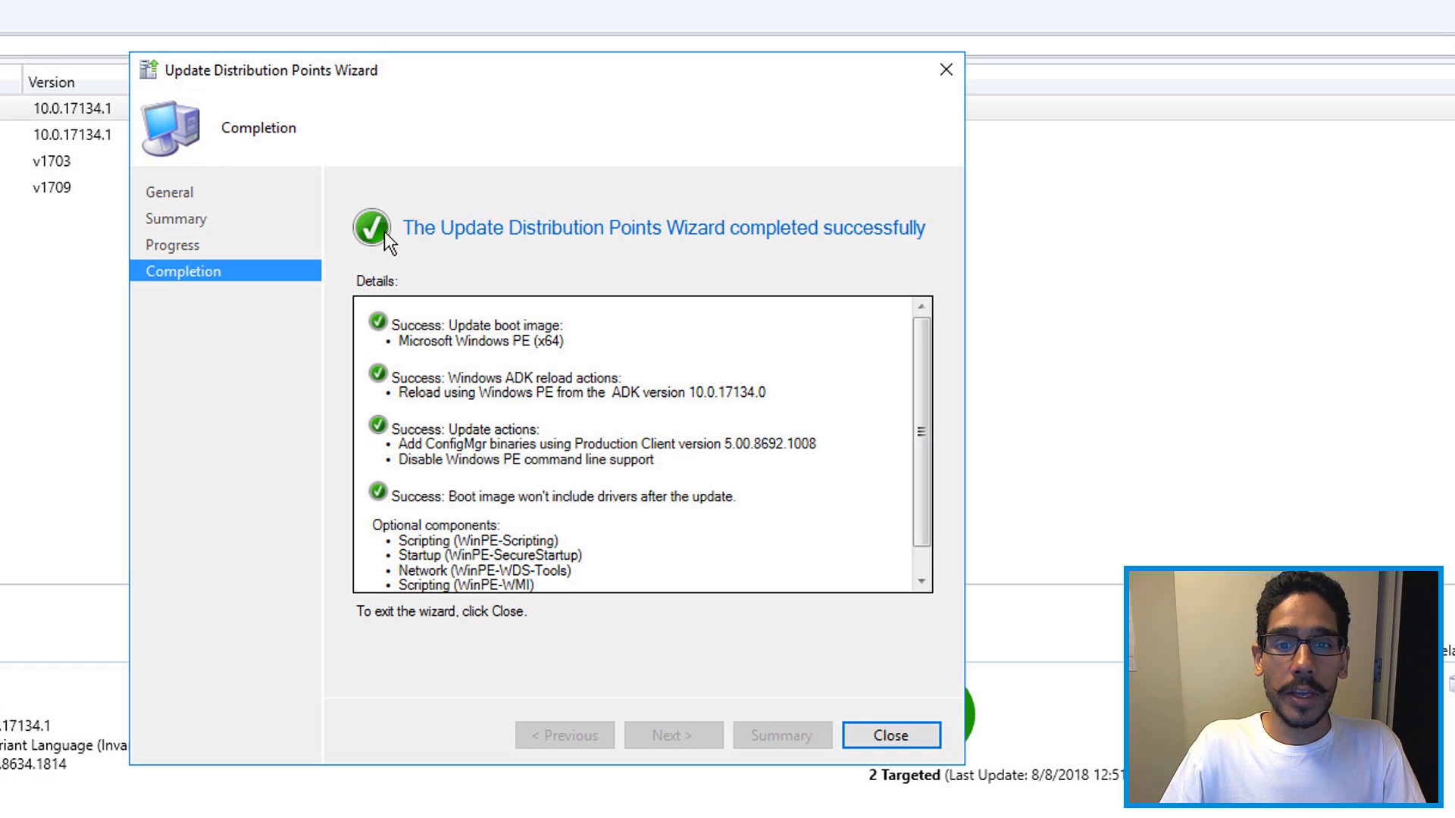
{"action": "mouse_move", "coordinate": [1026, 681]}
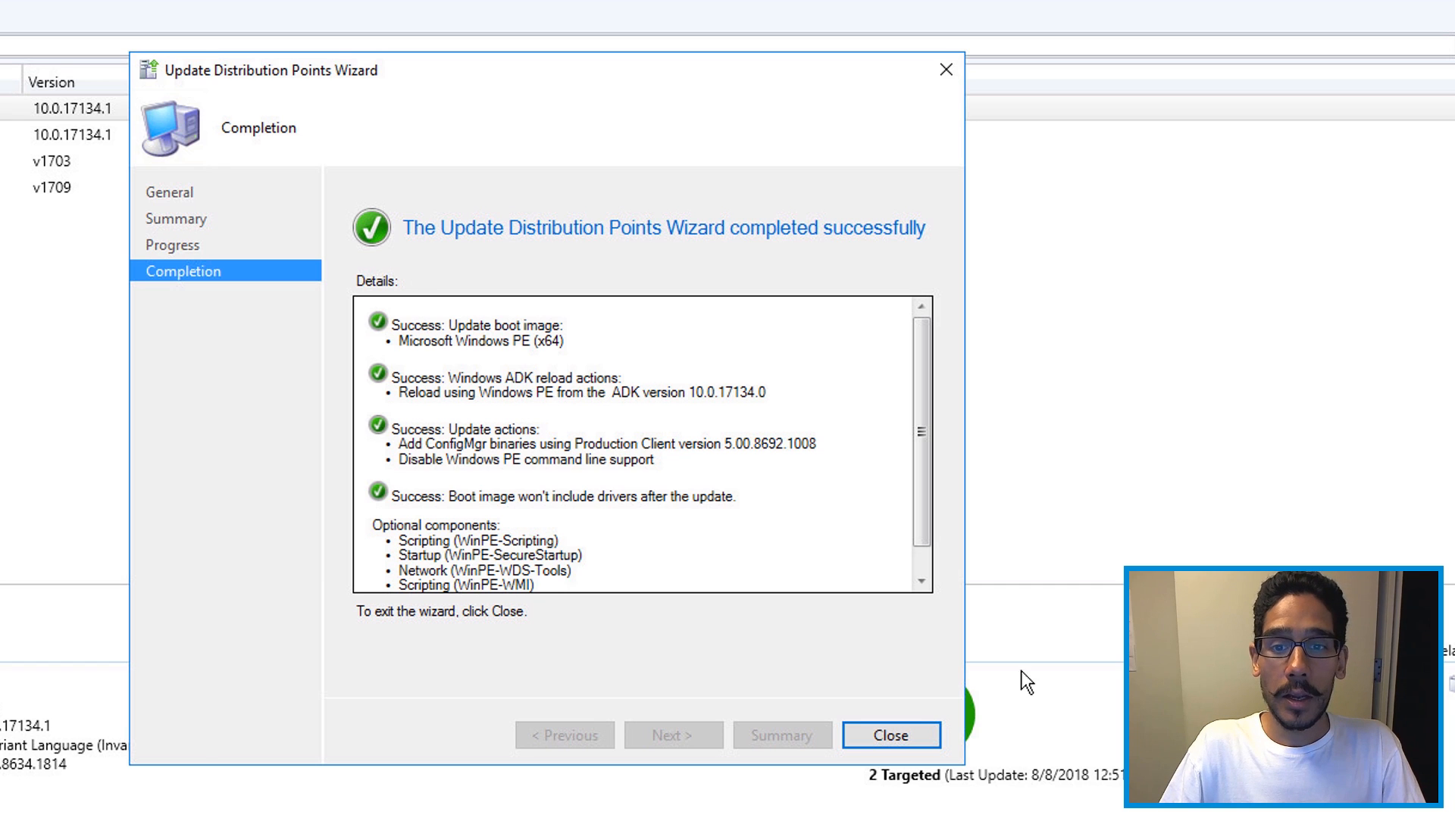
{"action": "left_click", "coordinate": [890, 735]}
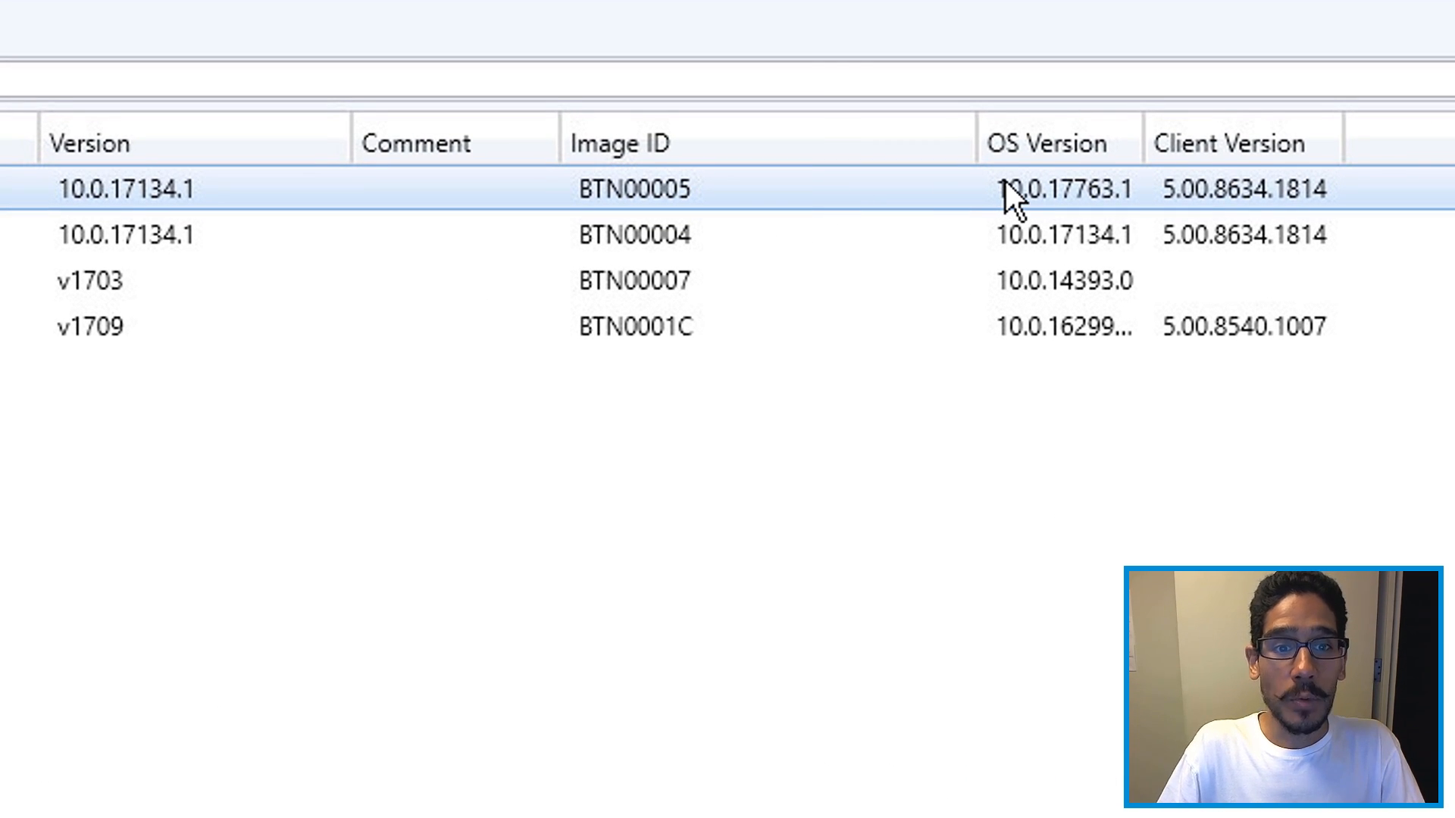
{"action": "mouse_move", "coordinate": [1094, 201]}
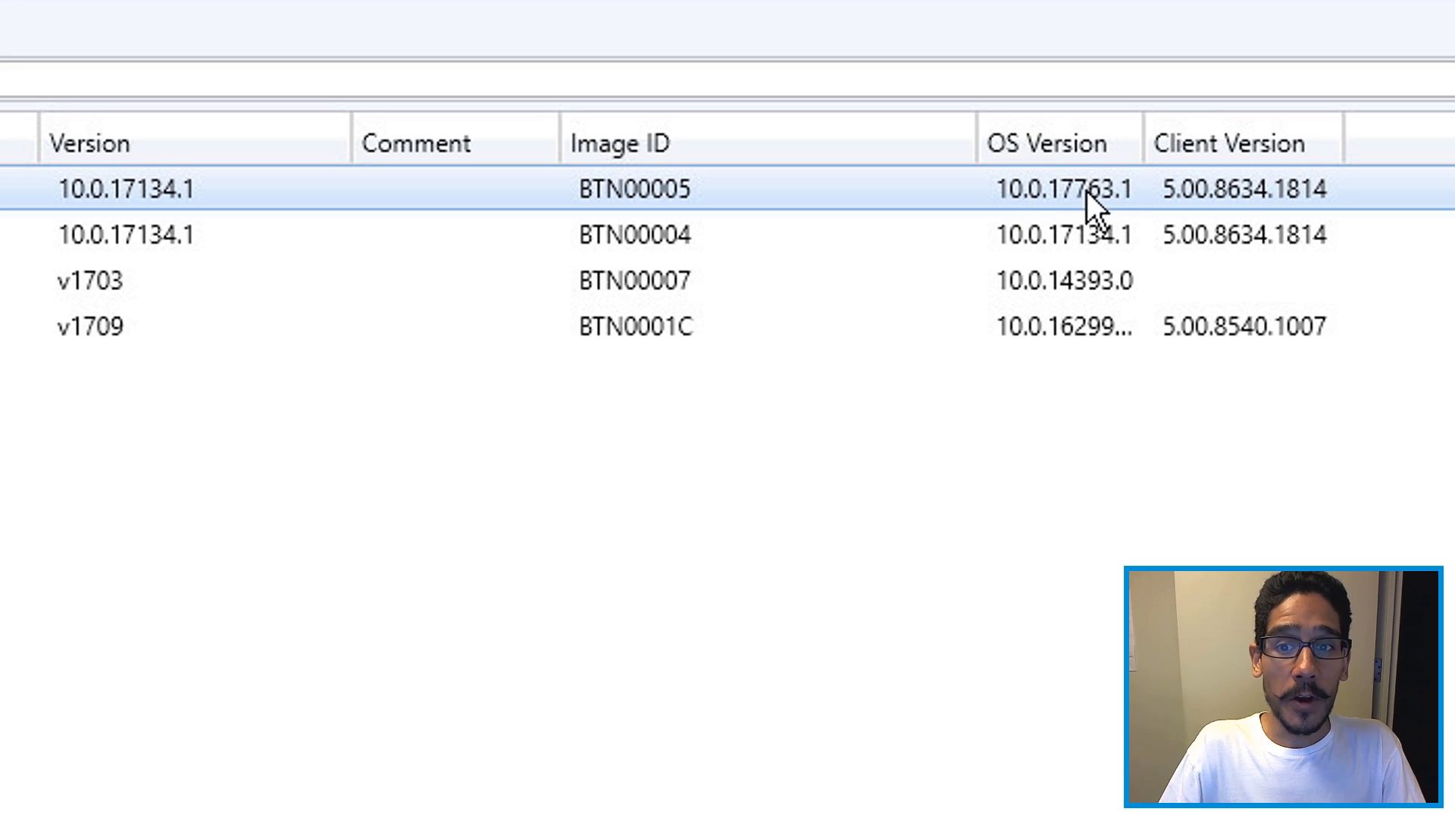
{"action": "mouse_move", "coordinate": [1089, 223]}
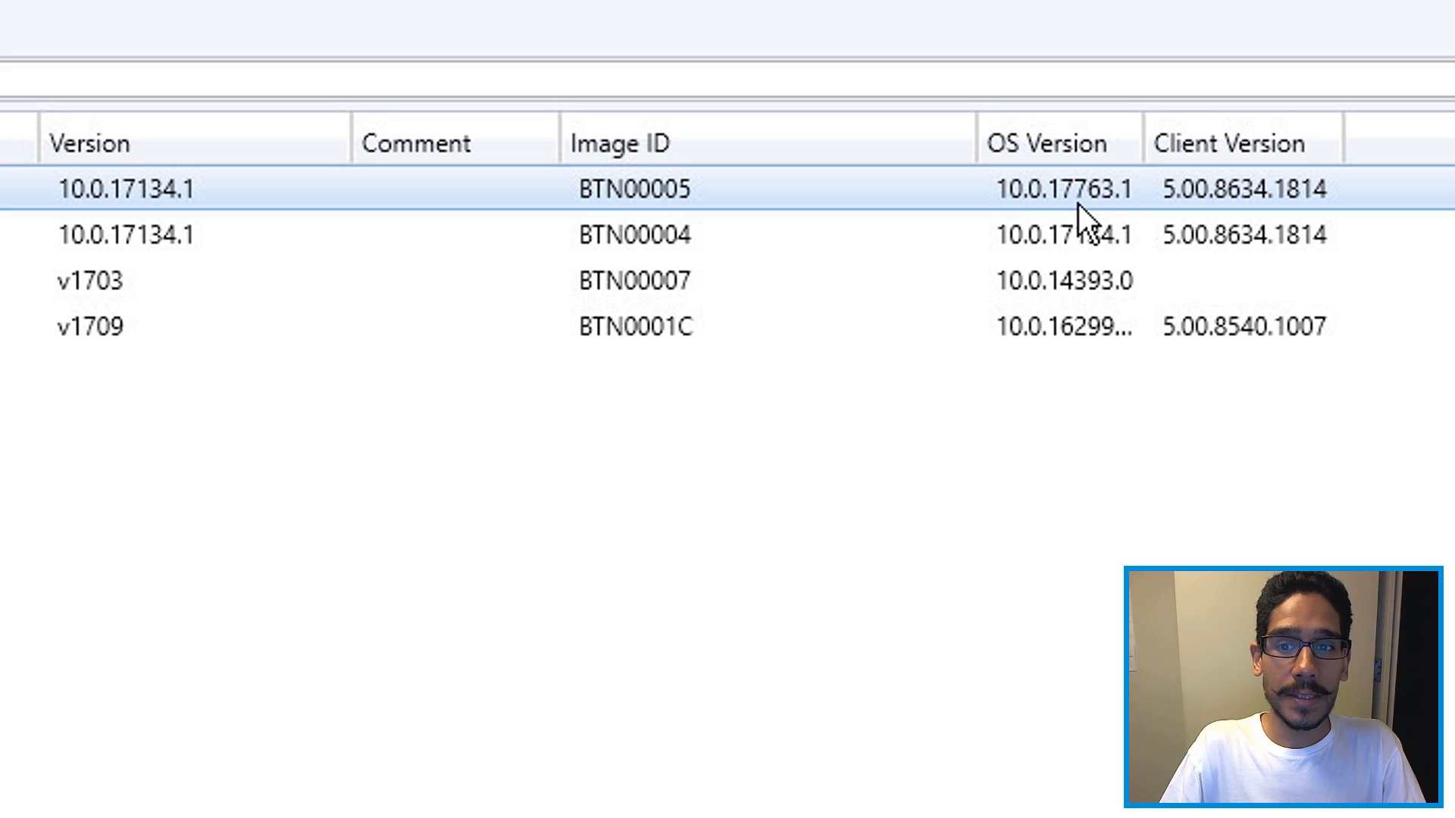
{"action": "mouse_move", "coordinate": [1131, 223]}
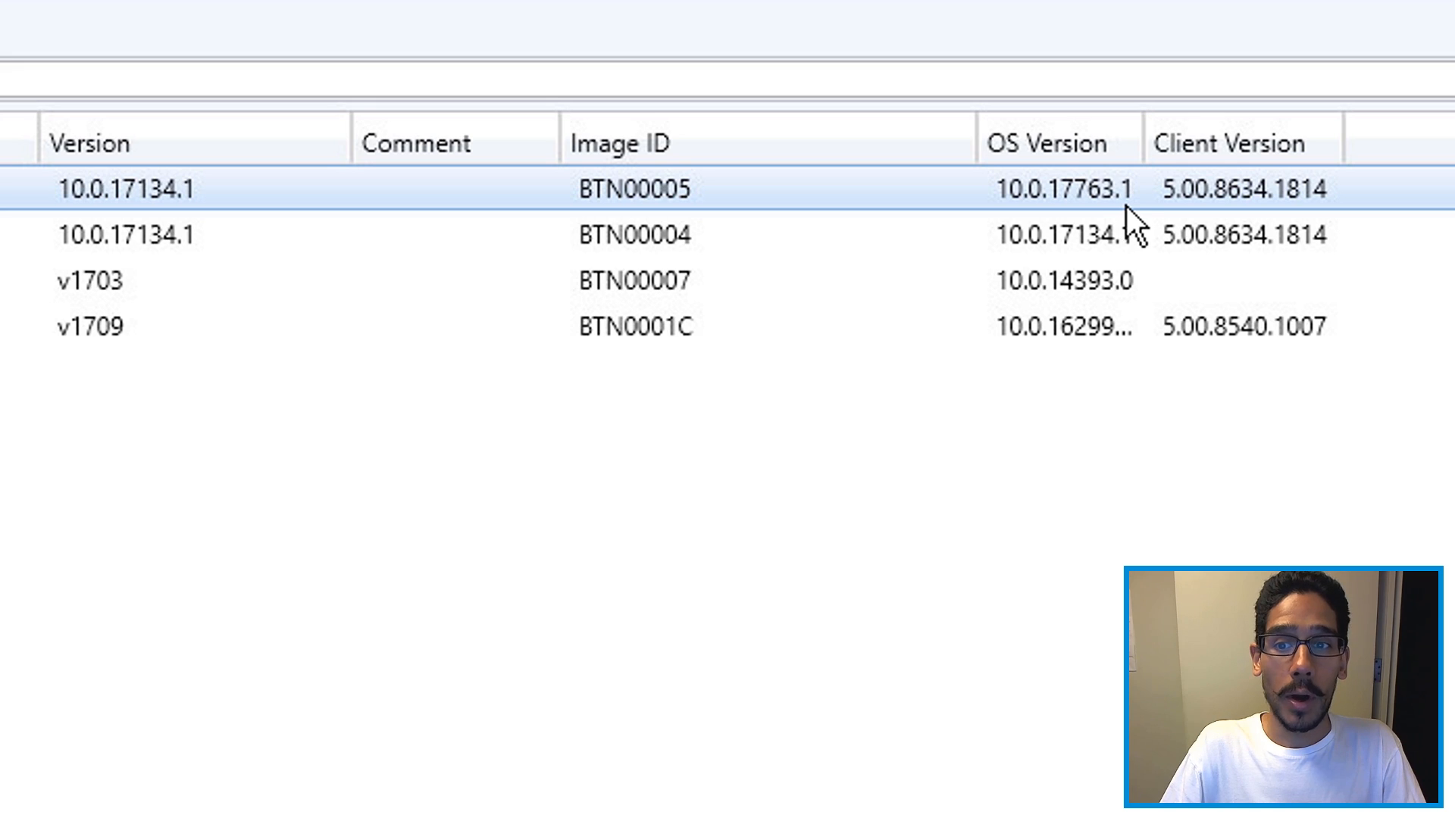
{"action": "mouse_move", "coordinate": [1109, 206]}
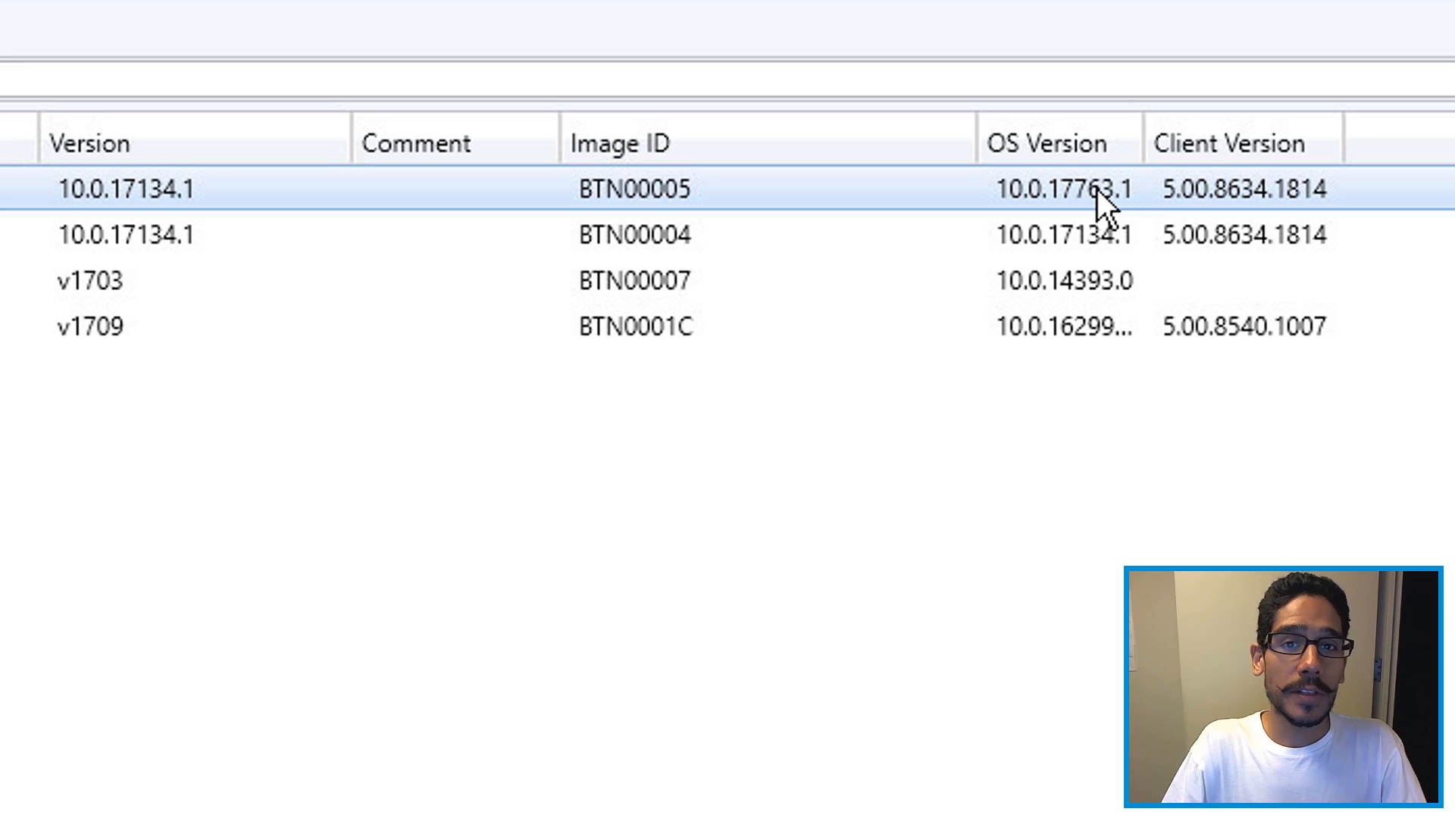